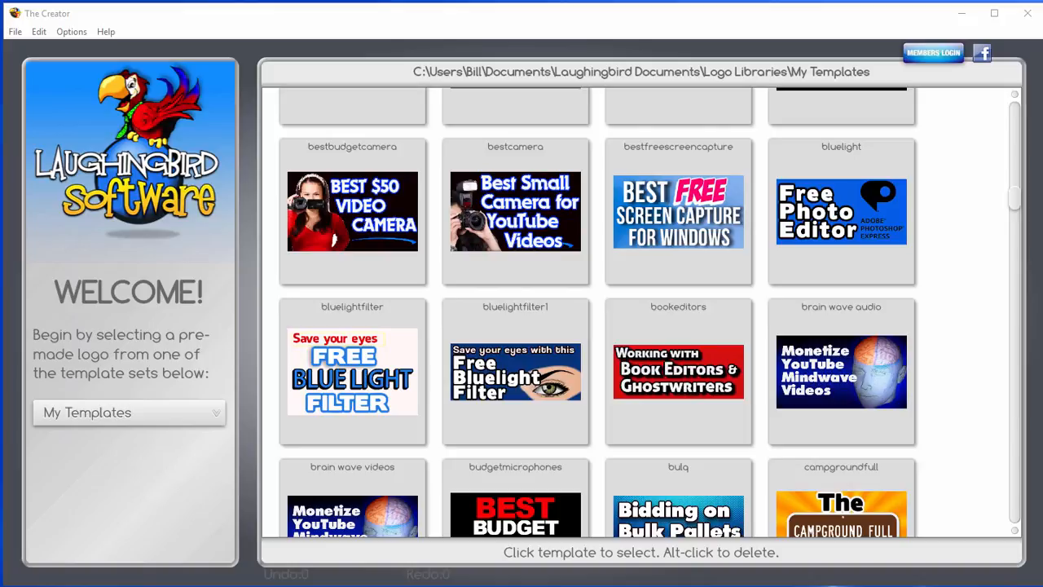
pyautogui.moveTo(978, 405)
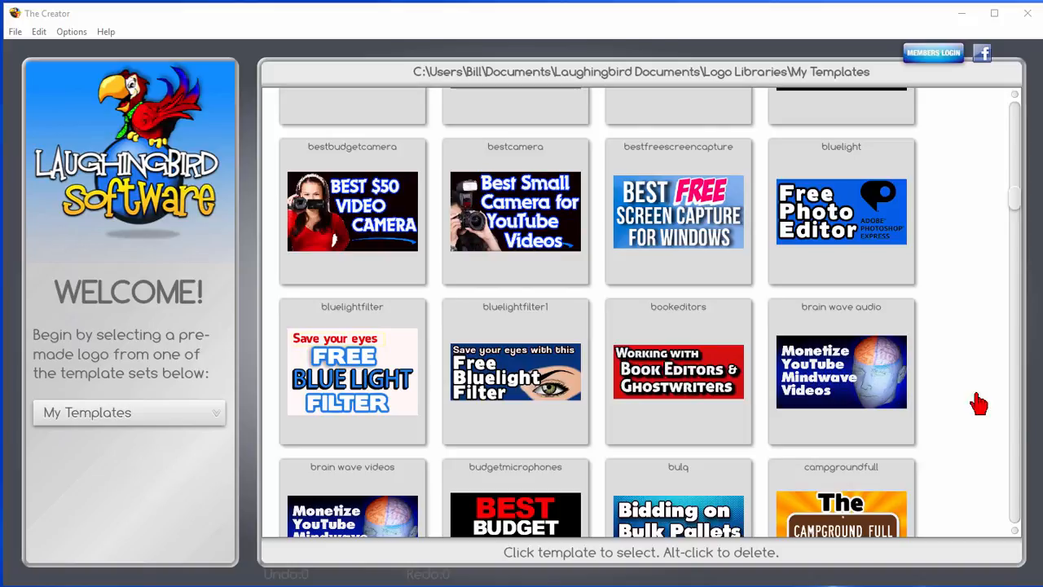
pyautogui.moveTo(945, 220)
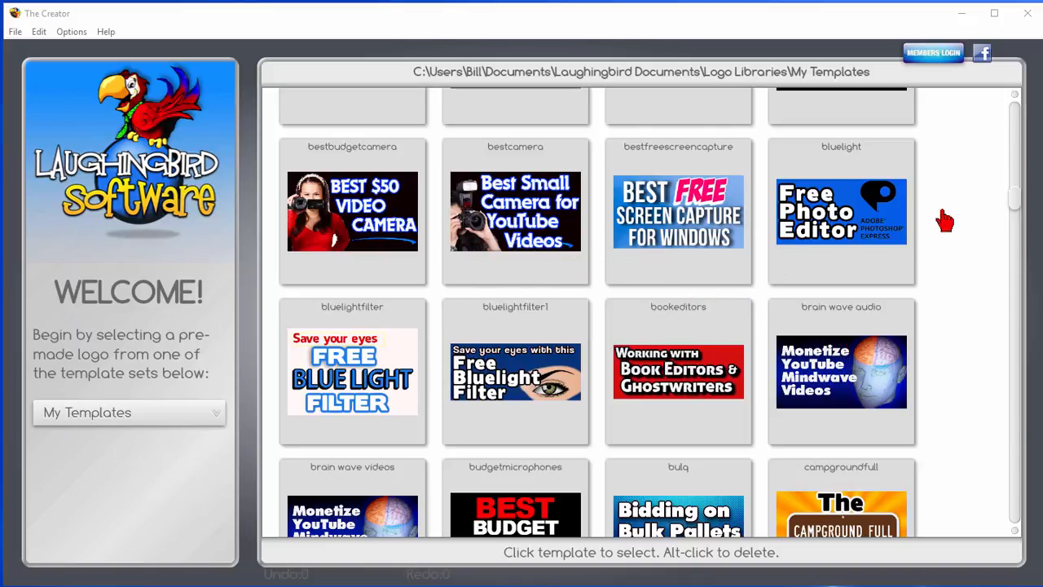
# Start a new blank 590 × 466 template and bring up its Format Canvas settings
pyautogui.scroll(-3)
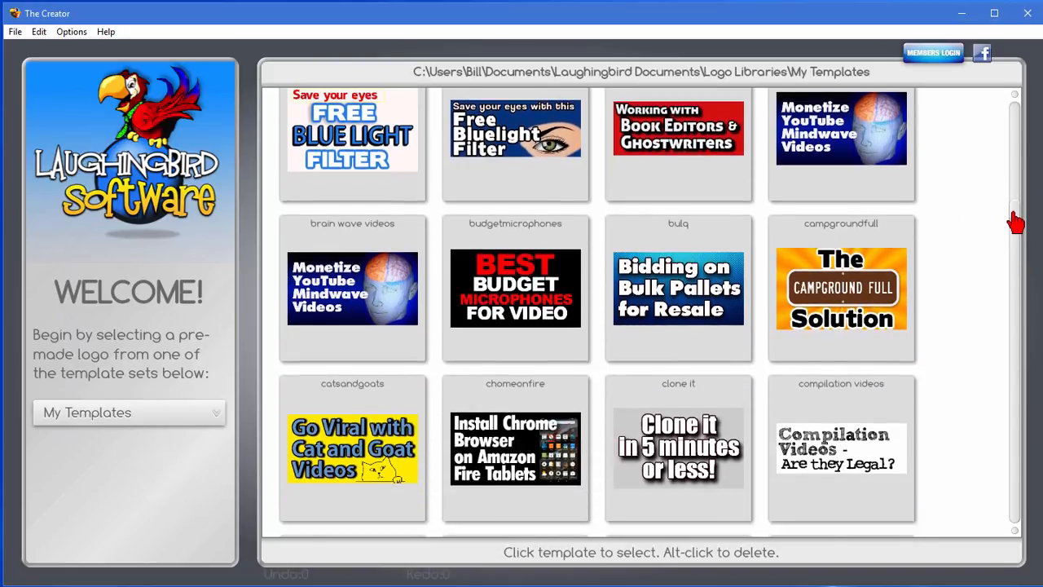
pyautogui.scroll(-3)
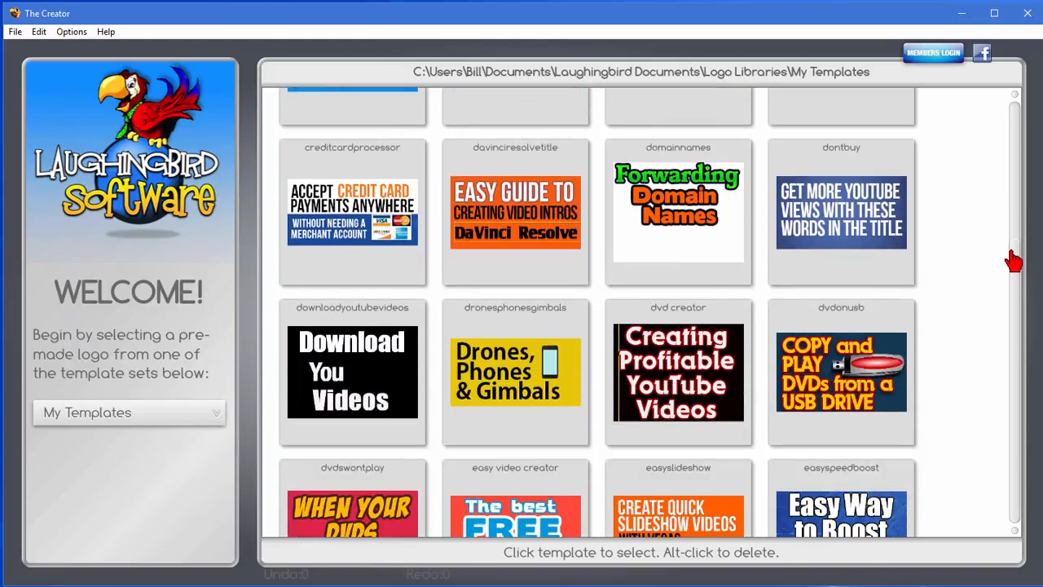
pyautogui.scroll(-3)
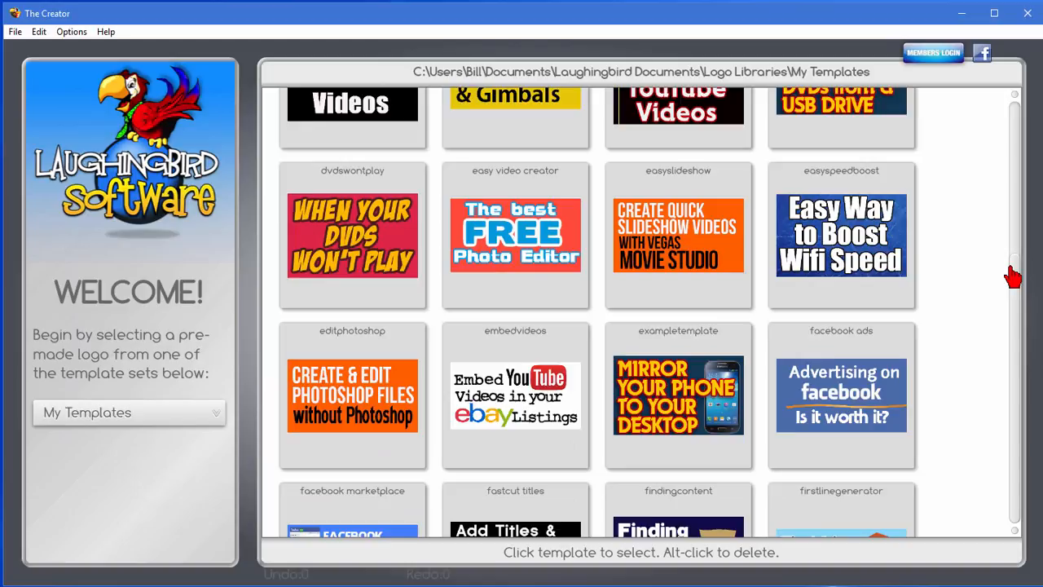
pyautogui.scroll(-3)
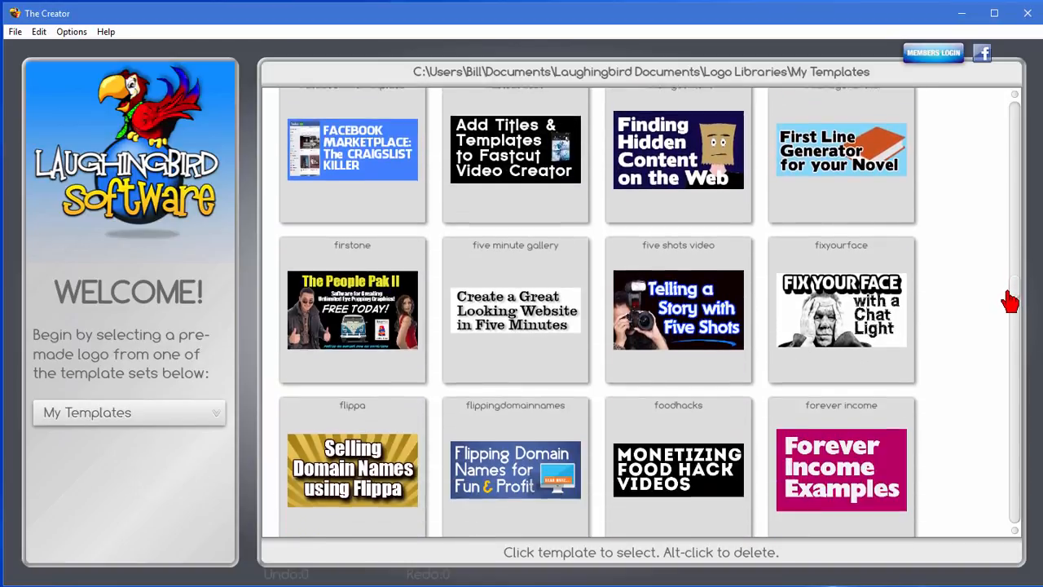
pyautogui.scroll(-3)
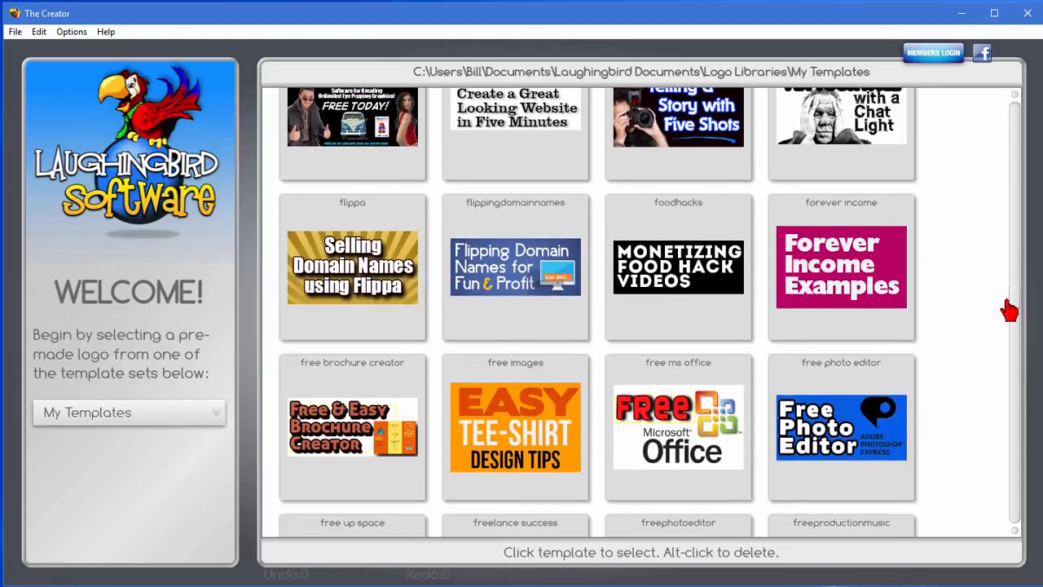
pyautogui.scroll(-3)
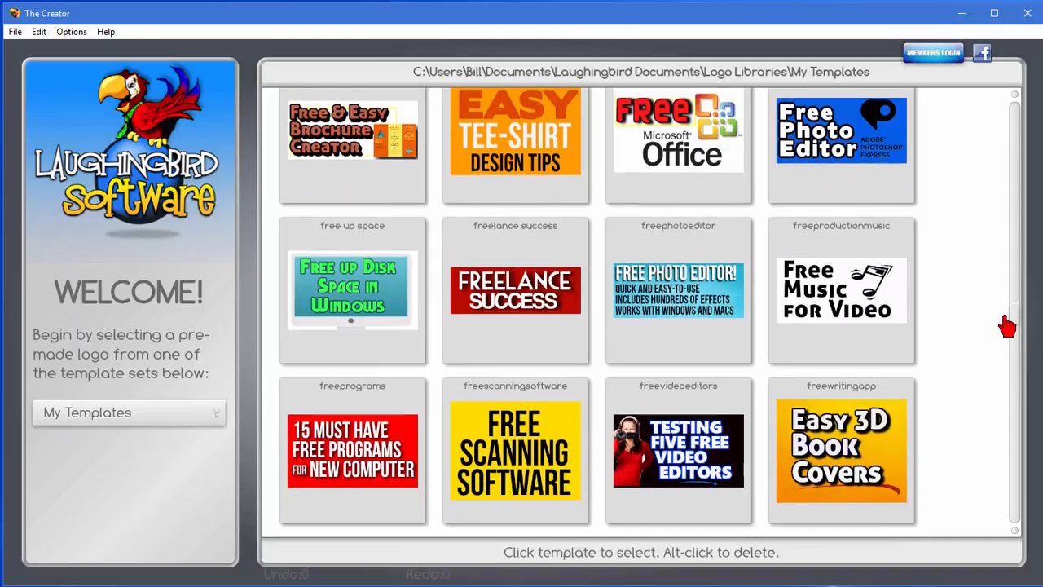
pyautogui.scroll(-3)
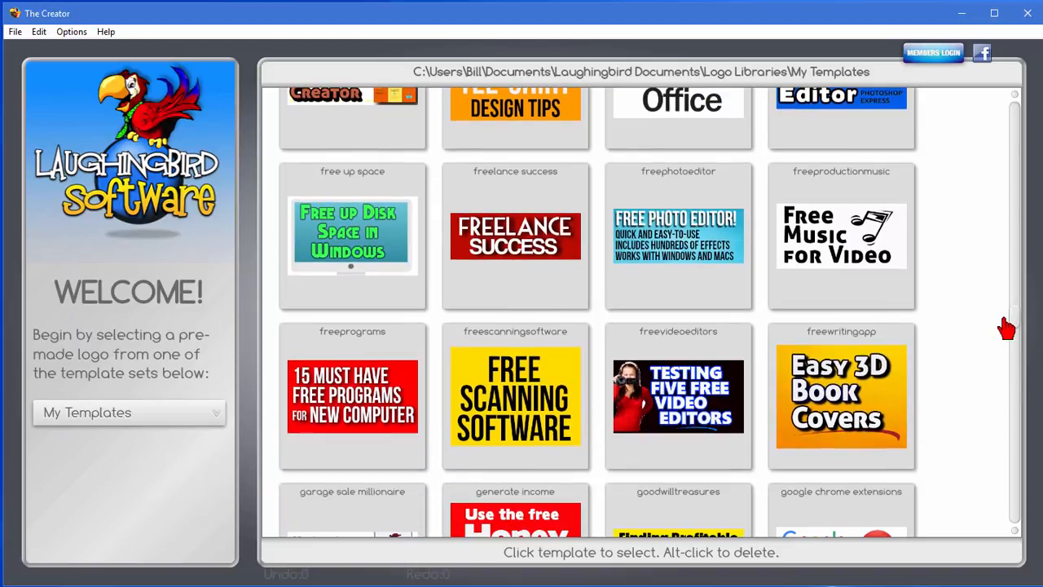
pyautogui.scroll(-3)
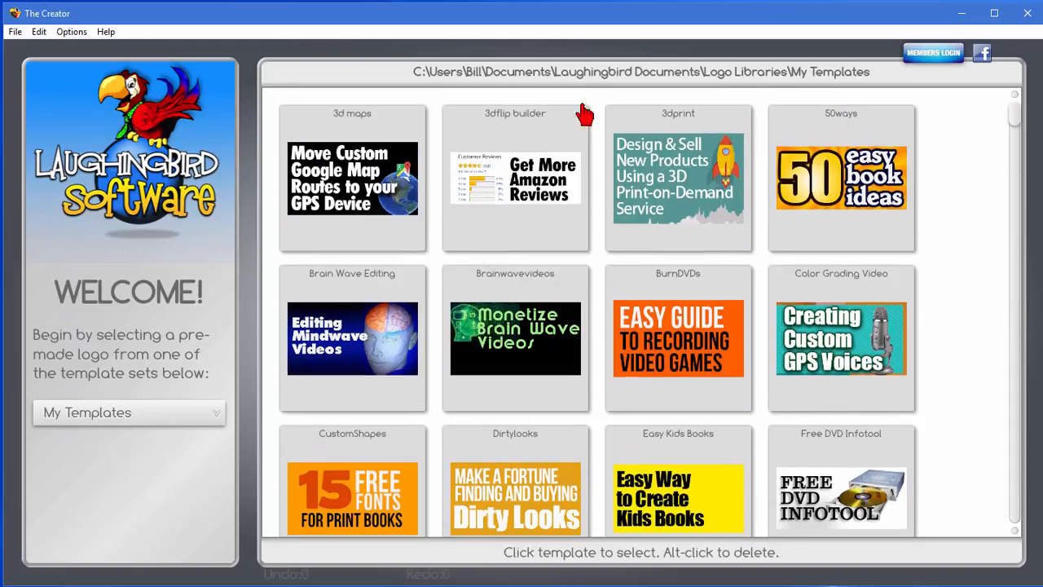
pyautogui.click(15, 31)
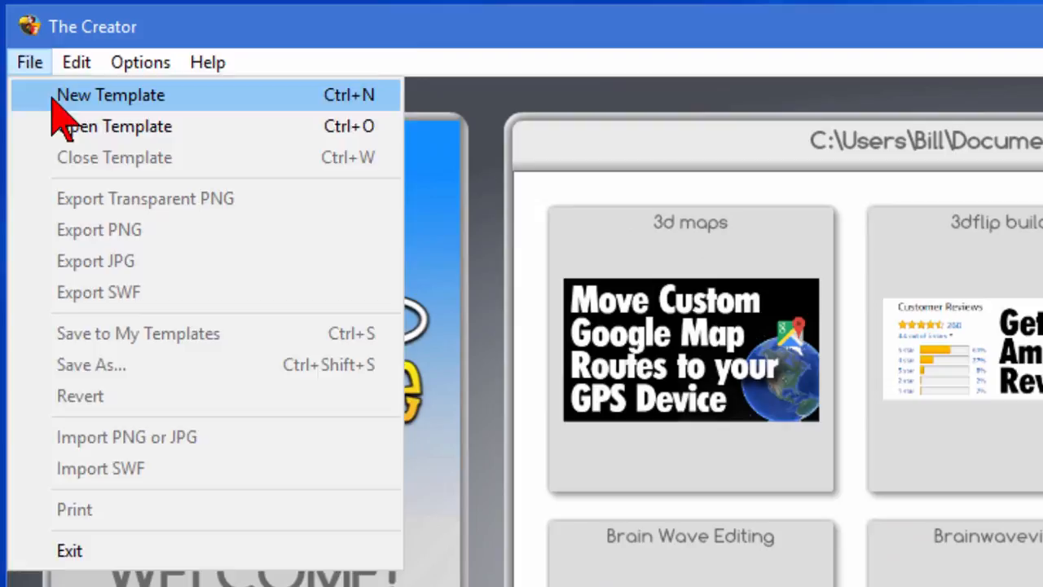
pyautogui.click(110, 95)
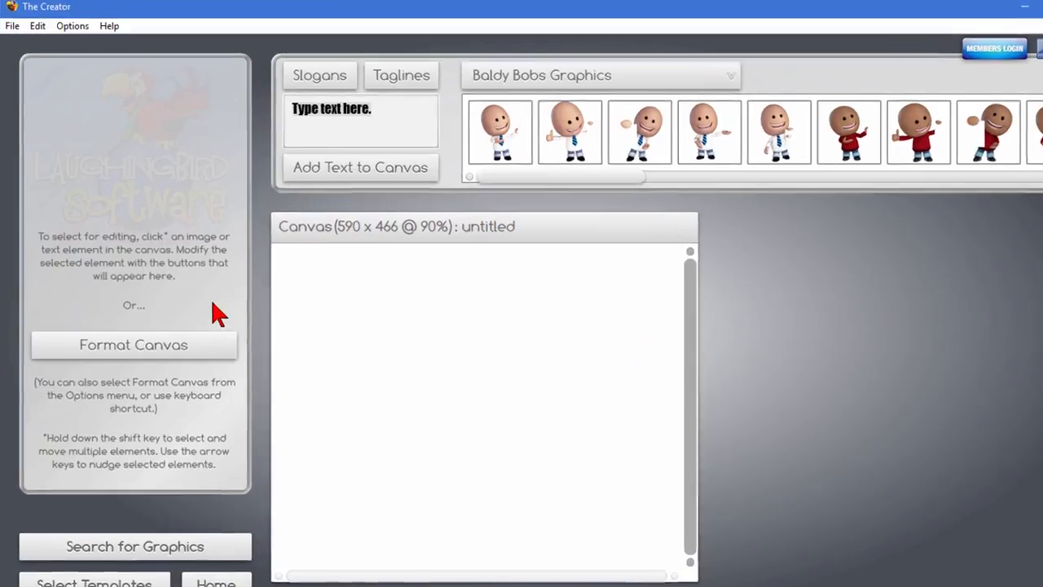
pyautogui.click(133, 344)
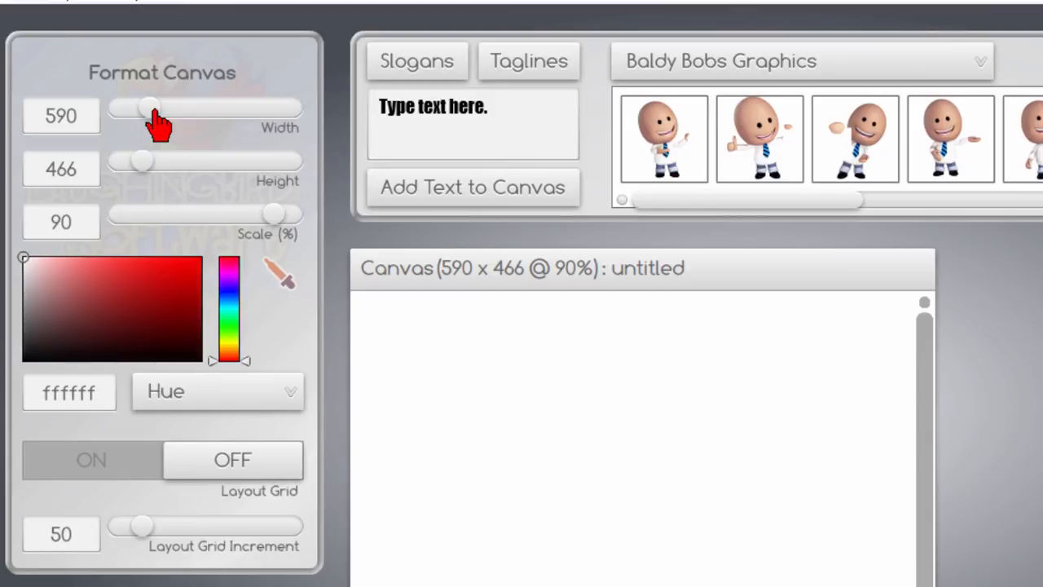
# Resize the canvas to 1280 × 720 and show it at 80% scale
pyautogui.moveTo(149, 109); pyautogui.dragTo(167, 108)
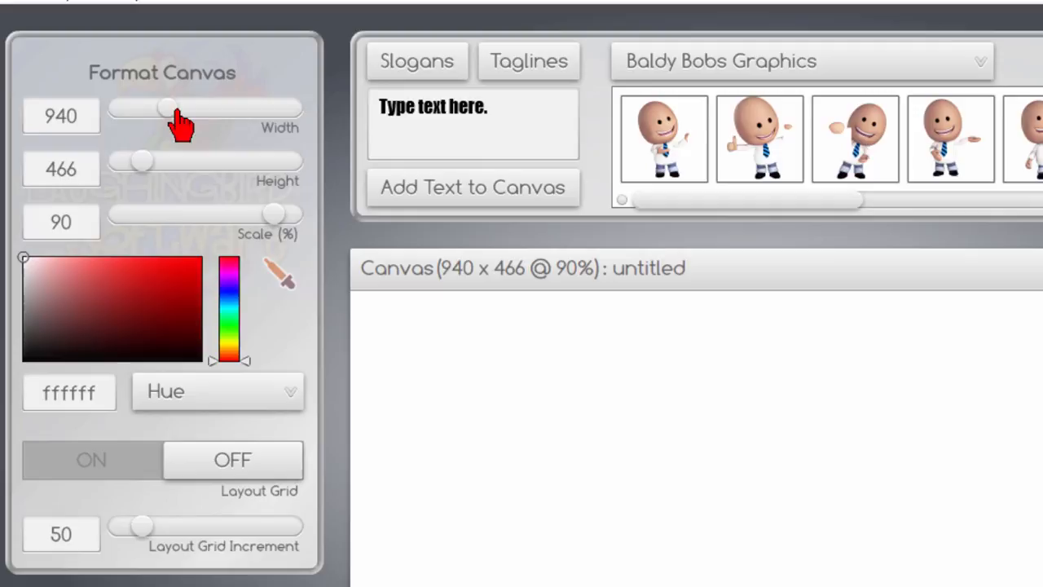
pyautogui.moveTo(167, 107); pyautogui.dragTo(185, 107)
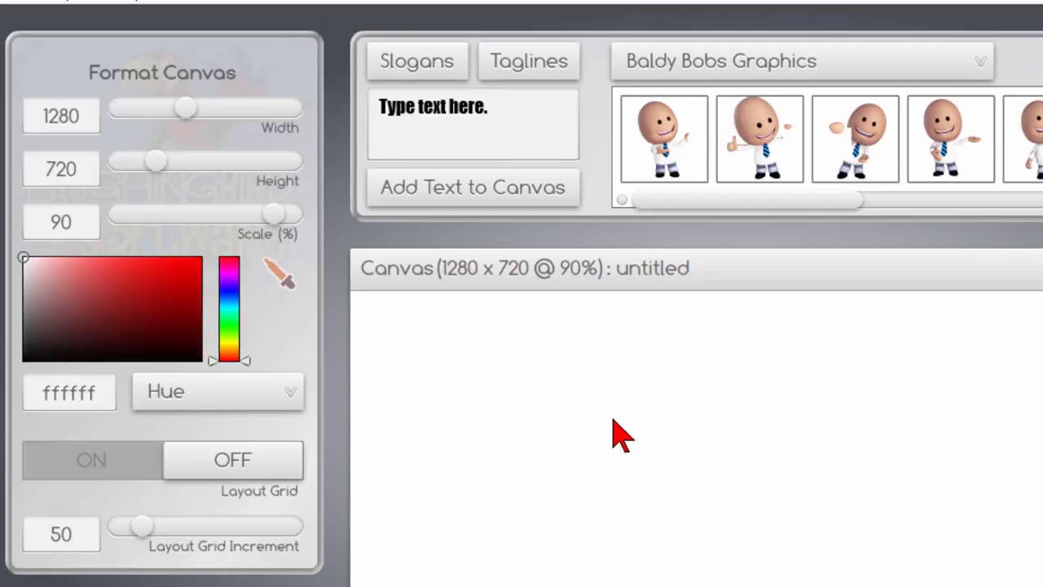
pyautogui.moveTo(626, 469)
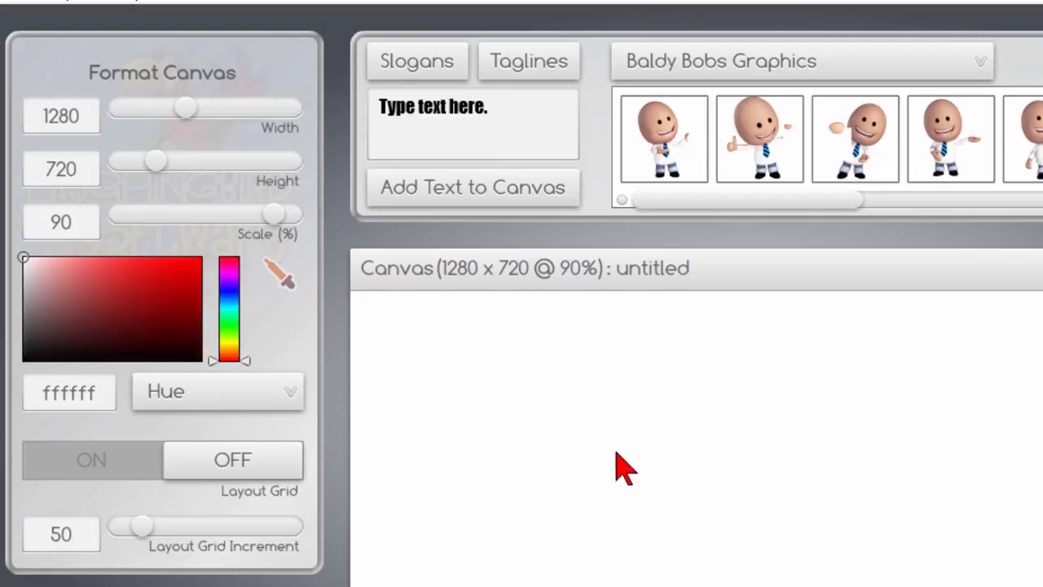
pyautogui.moveTo(298, 249)
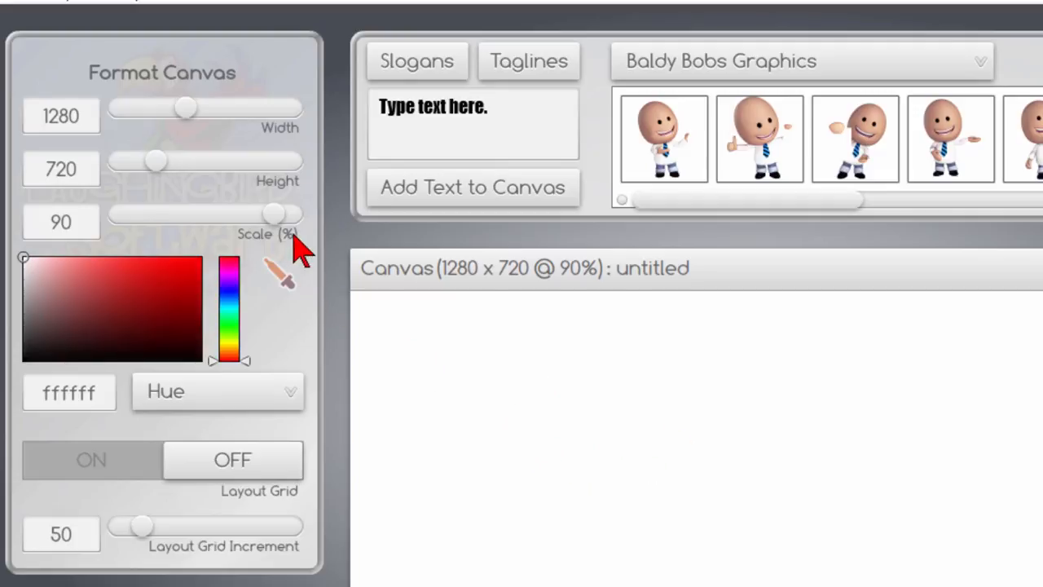
pyautogui.moveTo(273, 213); pyautogui.dragTo(236, 214)
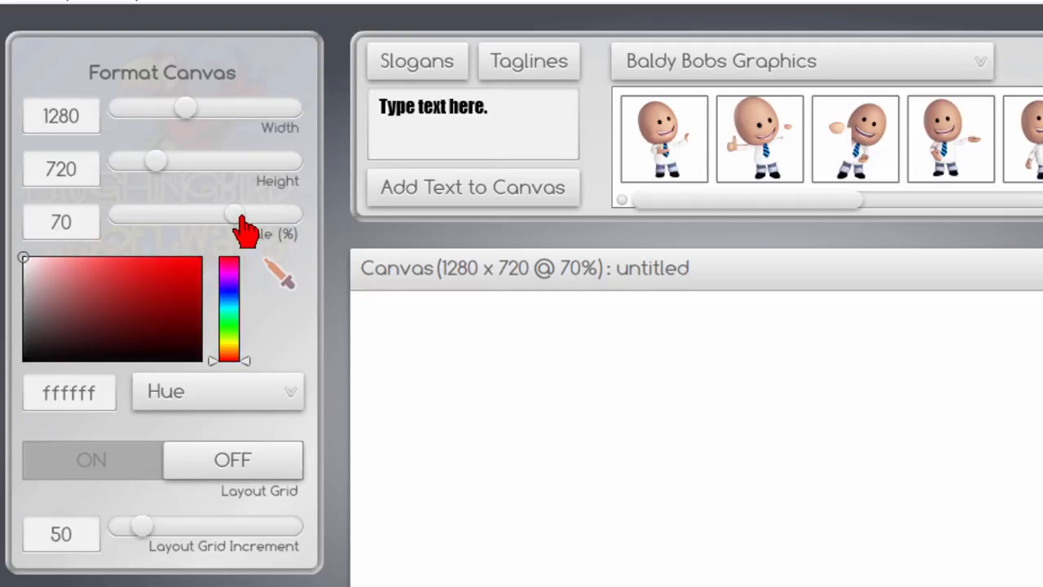
pyautogui.moveTo(255, 228)
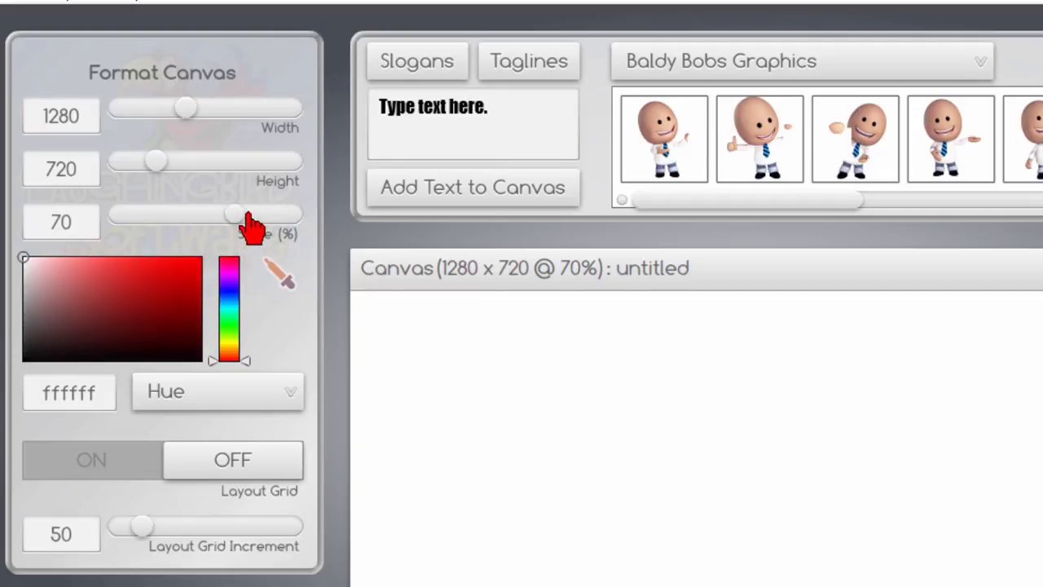
pyautogui.moveTo(236, 213); pyautogui.dragTo(253, 214)
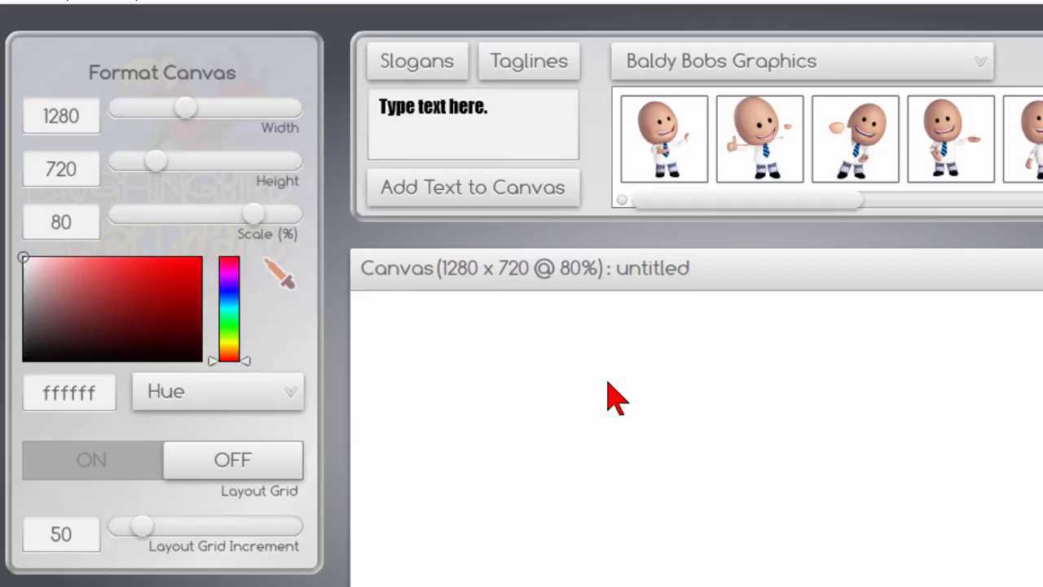
pyautogui.moveTo(575, 452)
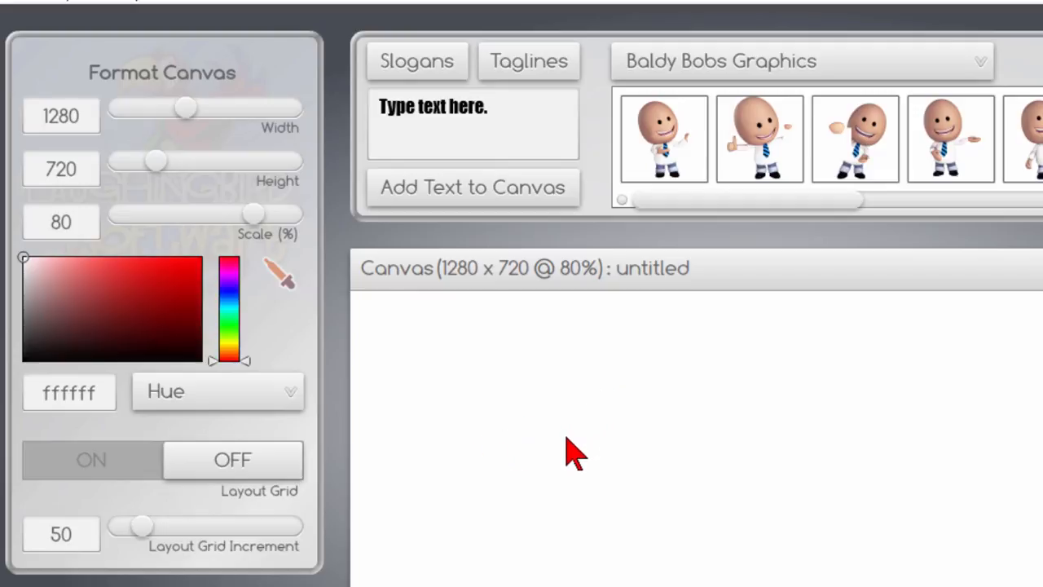
pyautogui.moveTo(570, 469)
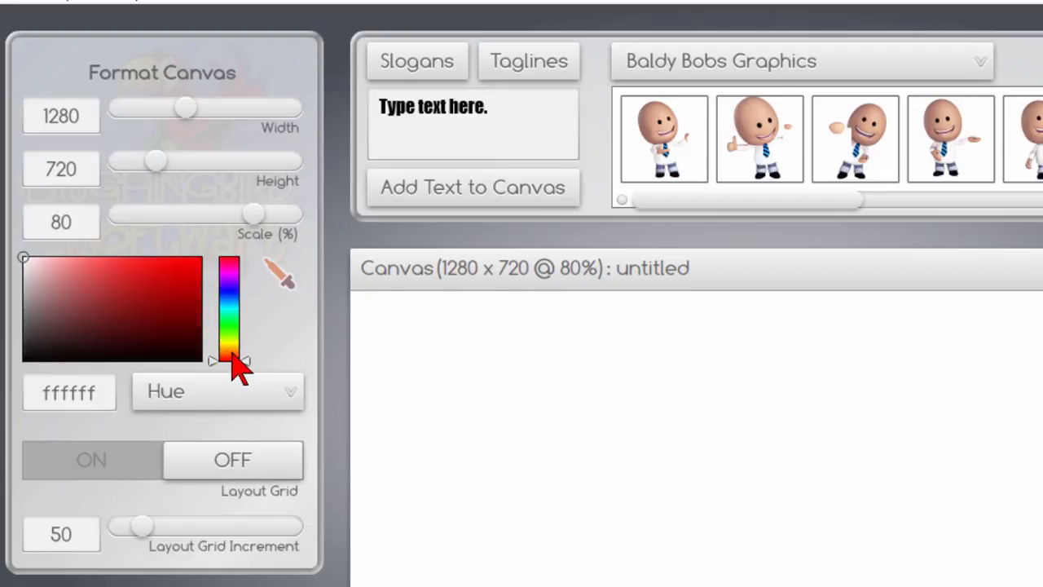
# Colour the canvas background bright orange fe5e00 and reduce the display scale to 60%
pyautogui.moveTo(236, 361); pyautogui.dragTo(247, 352)
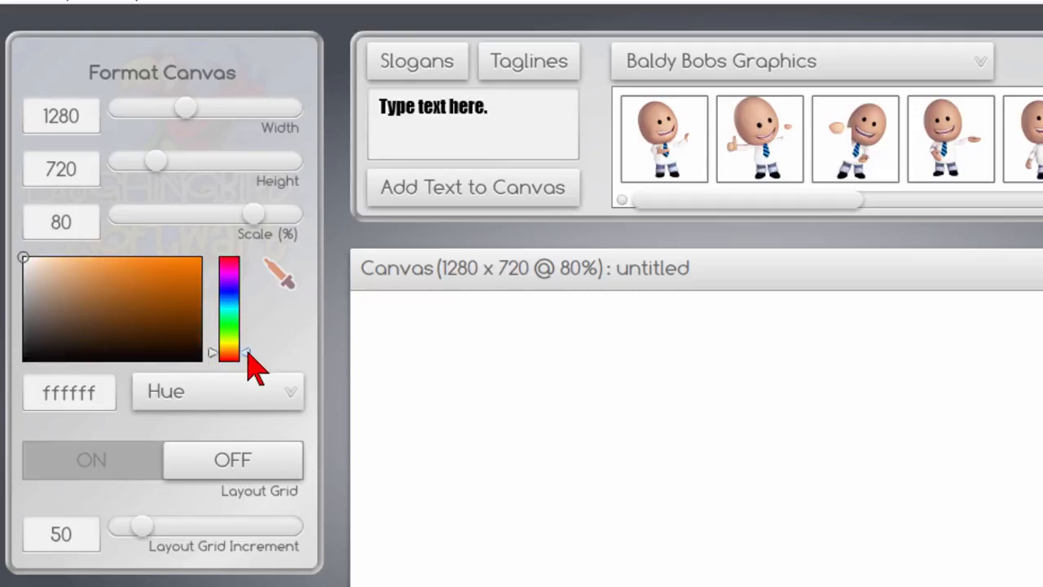
pyautogui.click(179, 290)
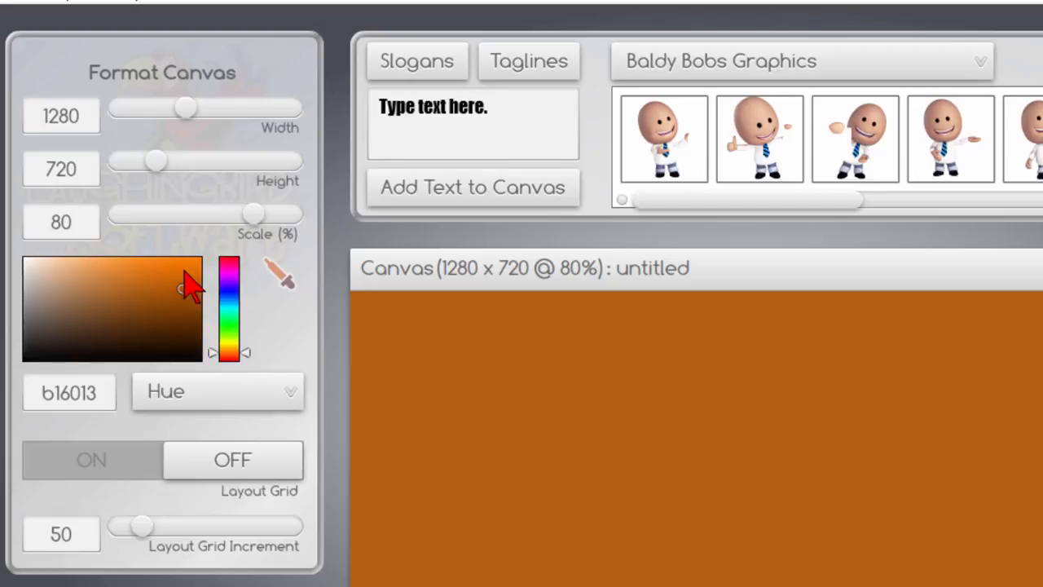
pyautogui.click(187, 268)
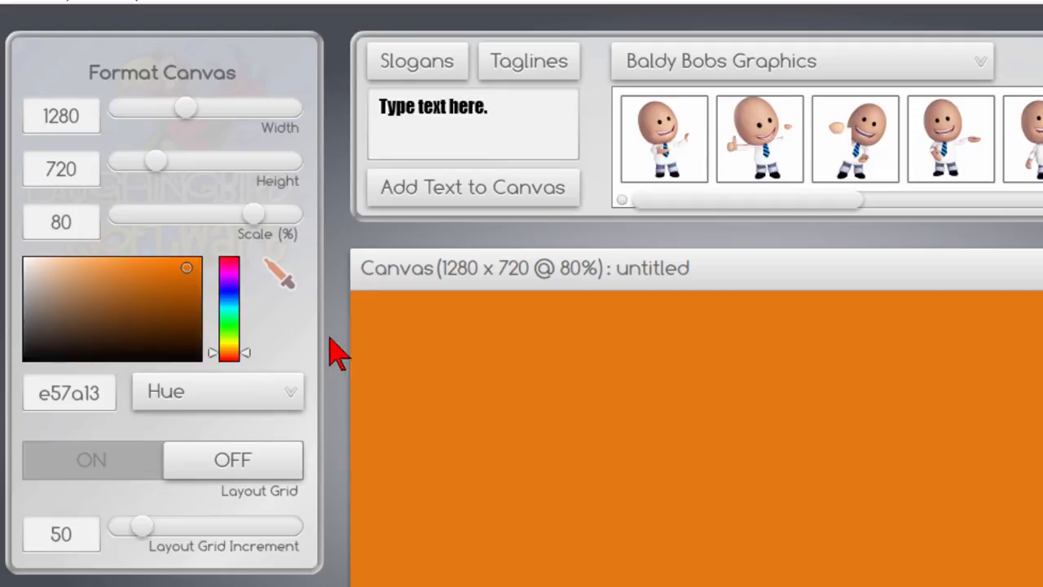
pyautogui.click(201, 258)
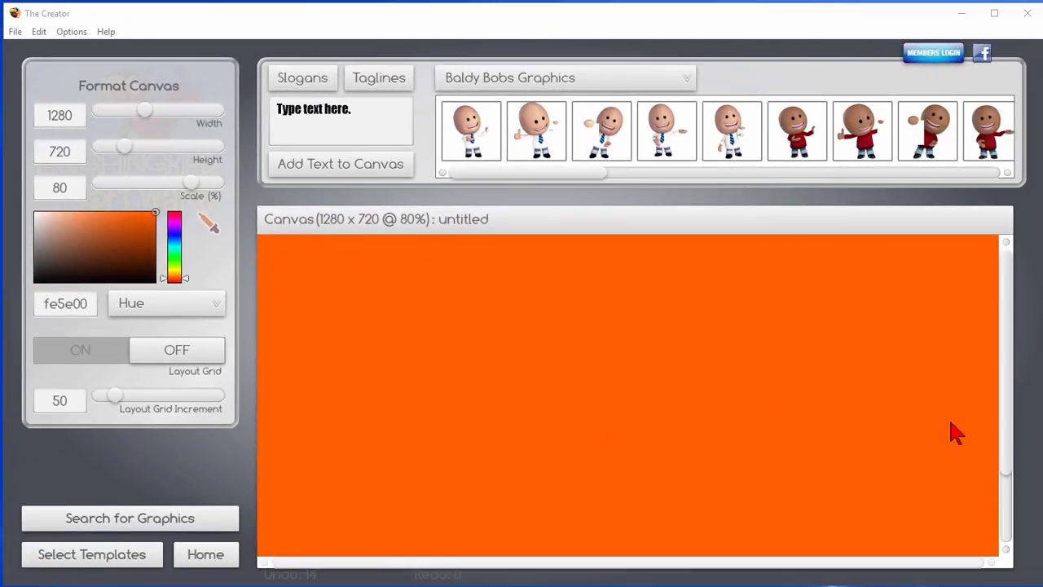
pyautogui.moveTo(277, 237)
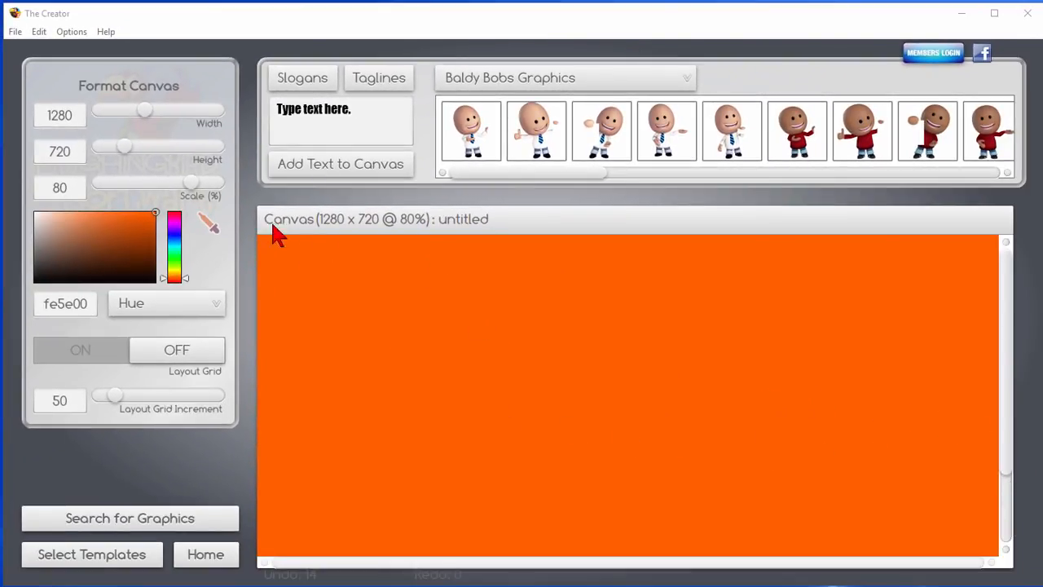
pyautogui.moveTo(193, 183); pyautogui.dragTo(181, 183)
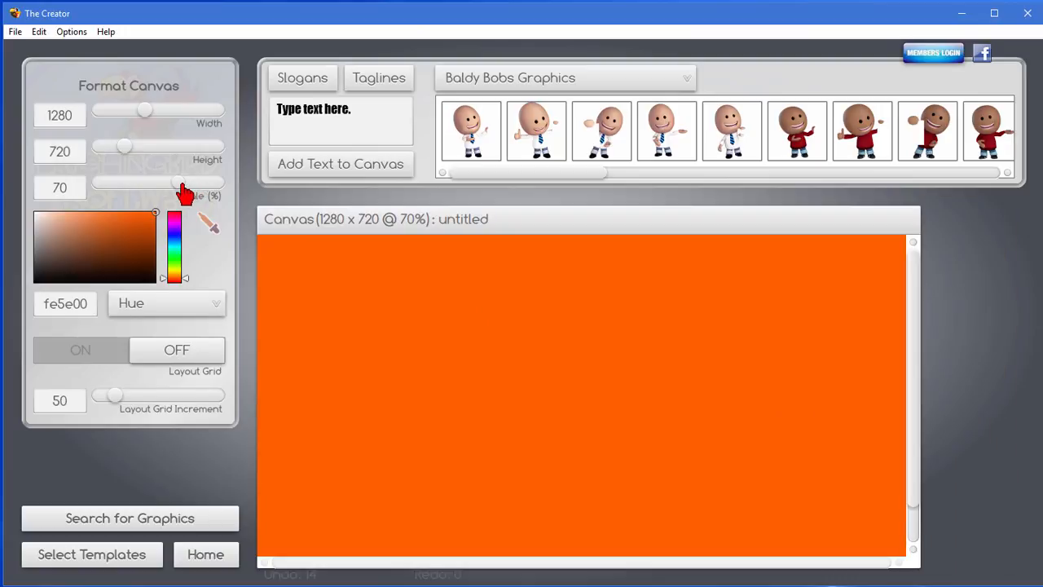
pyautogui.moveTo(180, 183); pyautogui.dragTo(165, 183)
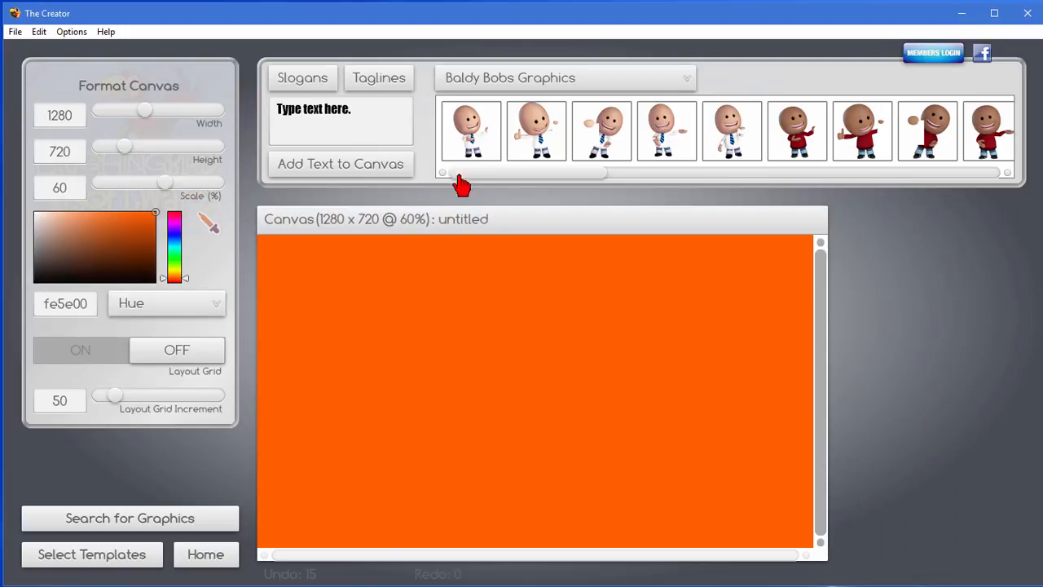
pyautogui.moveTo(498, 228)
pyautogui.write('Create a')
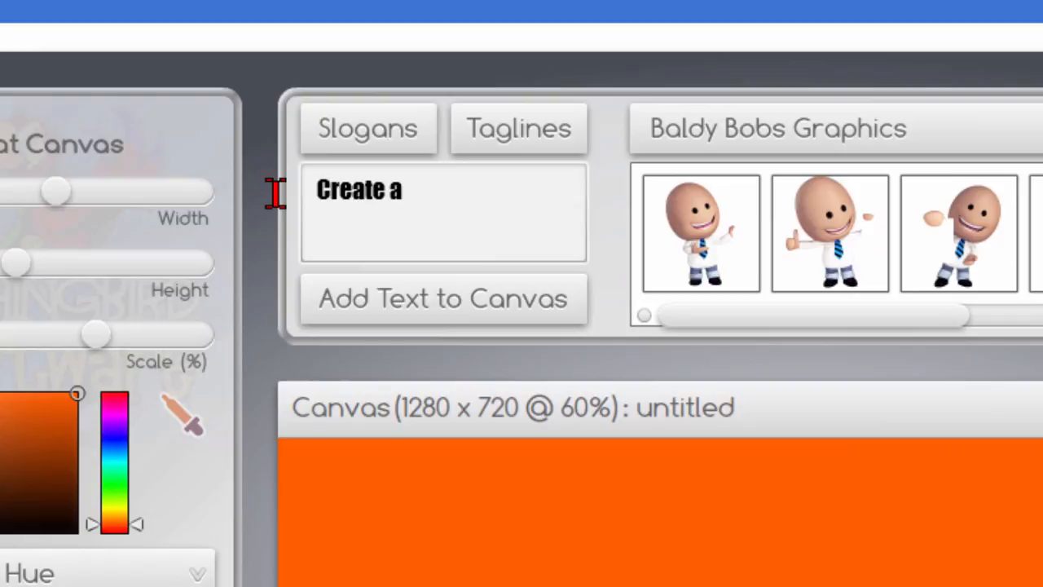
pyautogui.moveTo(428, 326)
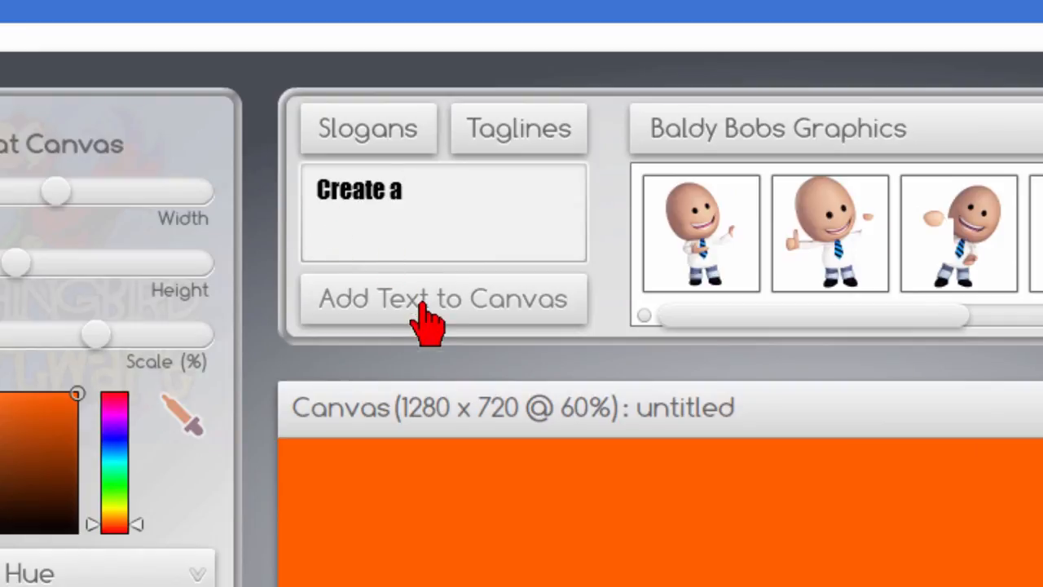
# Add 'Create a' text to the canvas in Bebas Neue at text scale 300
pyautogui.click(443, 298)
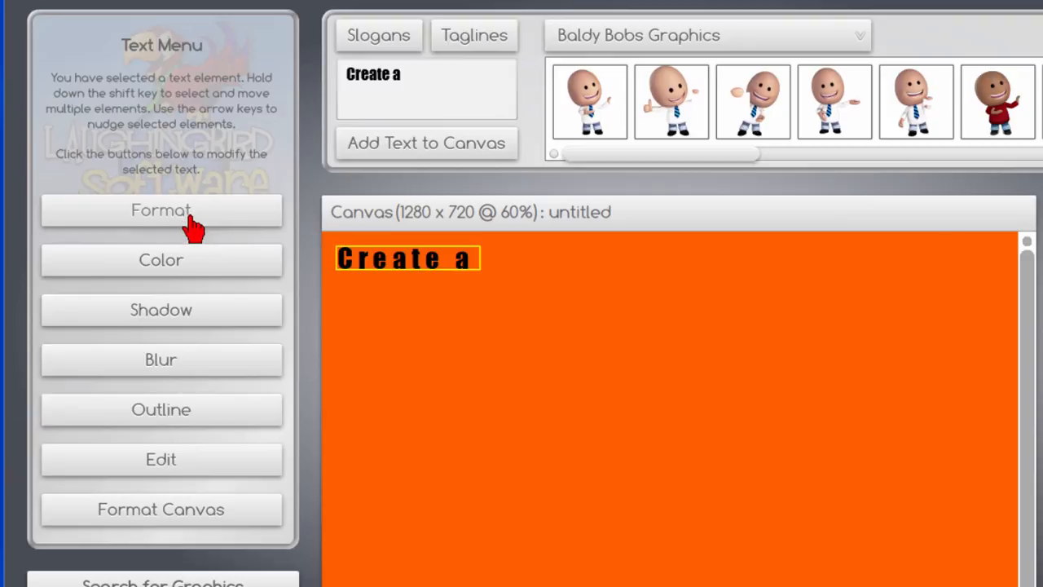
pyautogui.click(161, 211)
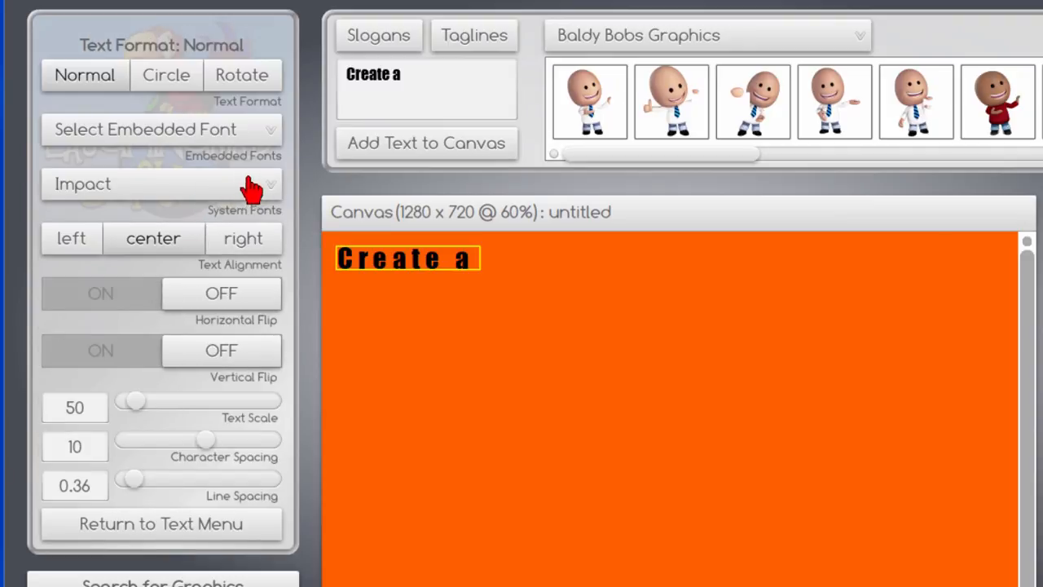
pyautogui.click(161, 183)
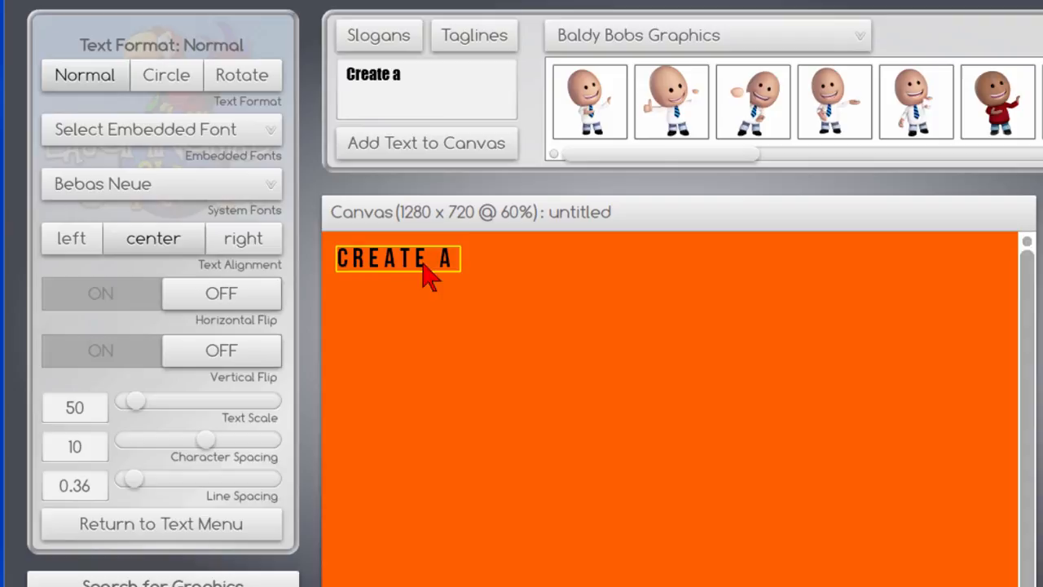
pyautogui.moveTo(253, 238)
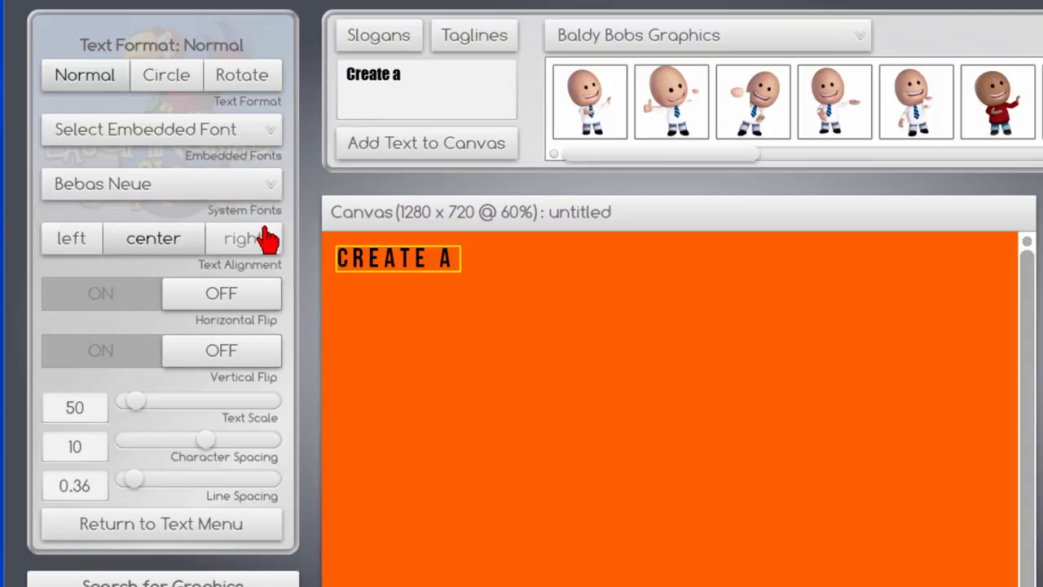
pyautogui.moveTo(134, 399); pyautogui.dragTo(159, 399)
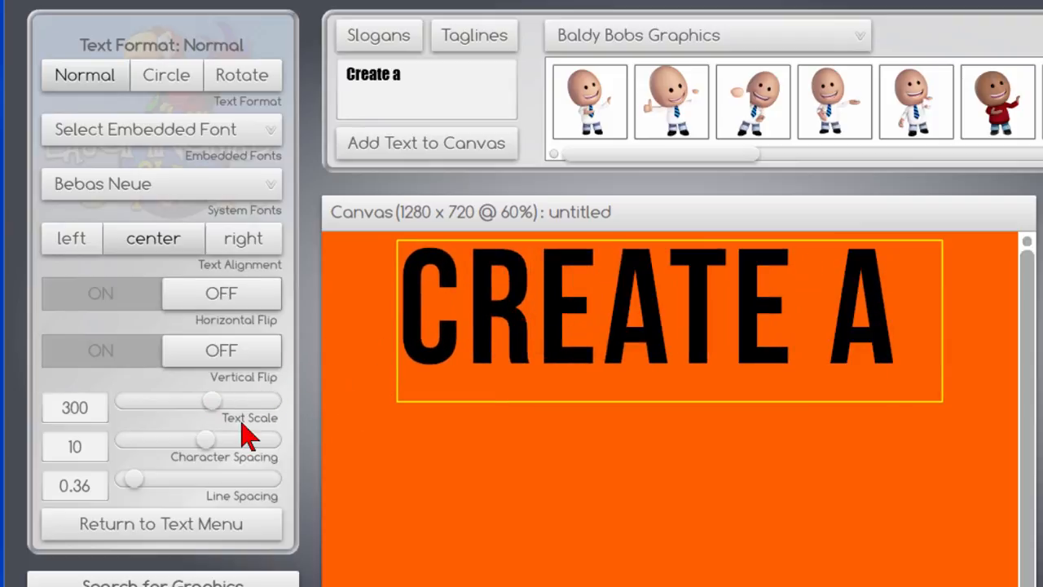
# Tighten the CREATE A letter spacing and colour it near-white f5f2f2
pyautogui.moveTo(206, 439); pyautogui.dragTo(194, 438)
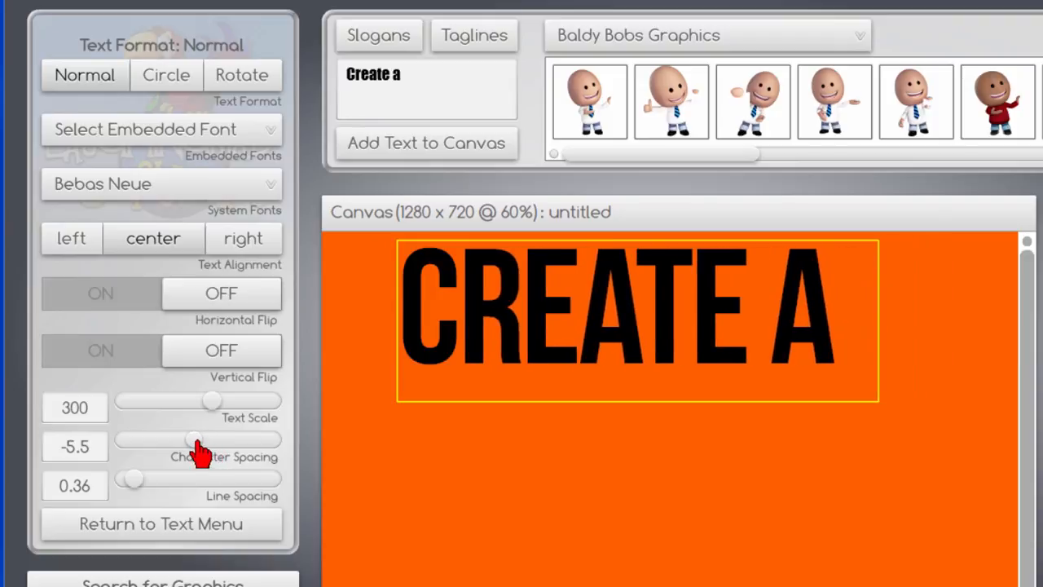
pyautogui.moveTo(196, 438); pyautogui.dragTo(202, 438)
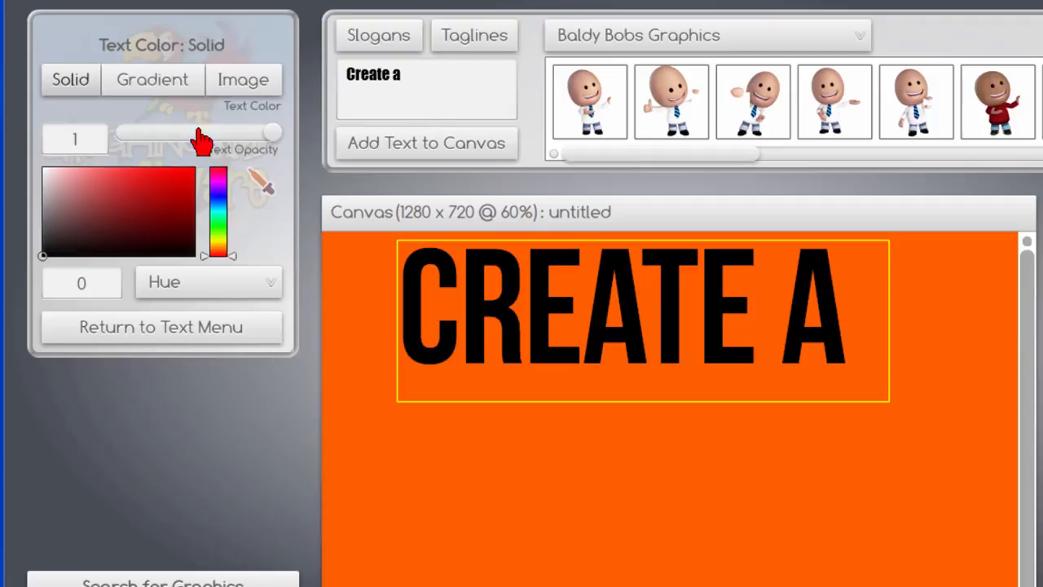
pyautogui.click(45, 180)
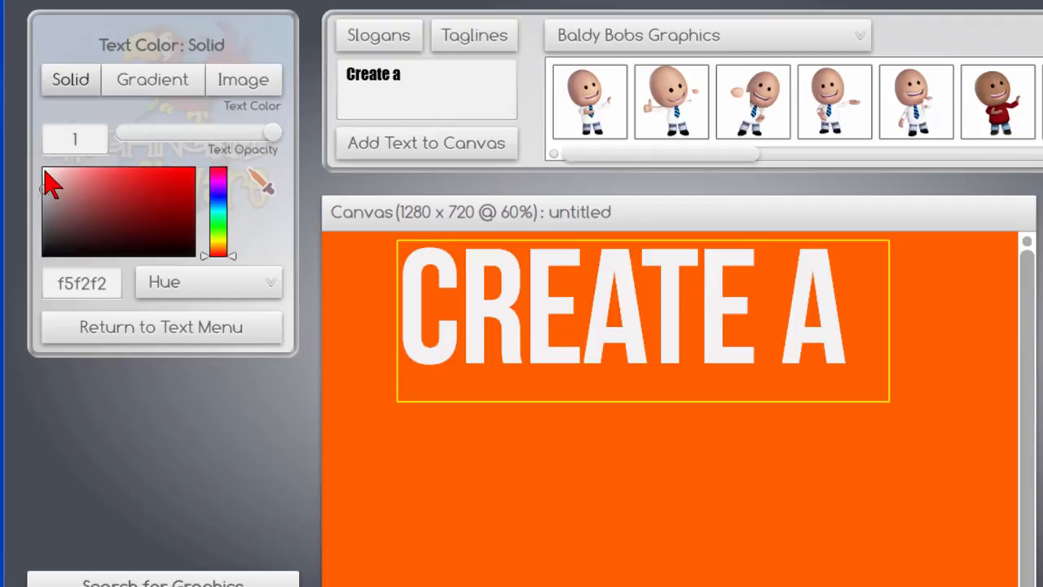
pyautogui.moveTo(224, 342)
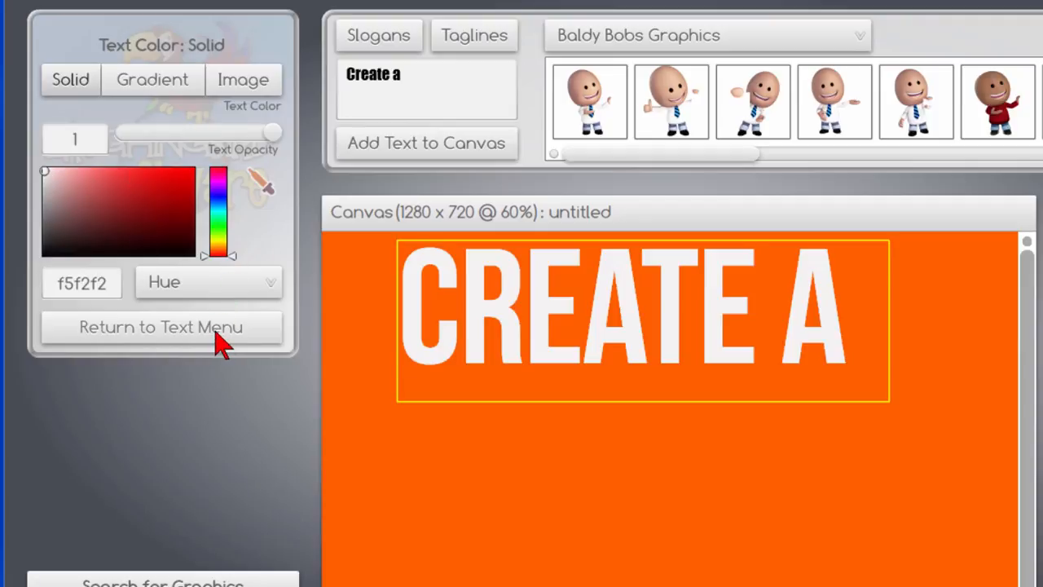
pyautogui.click(161, 326)
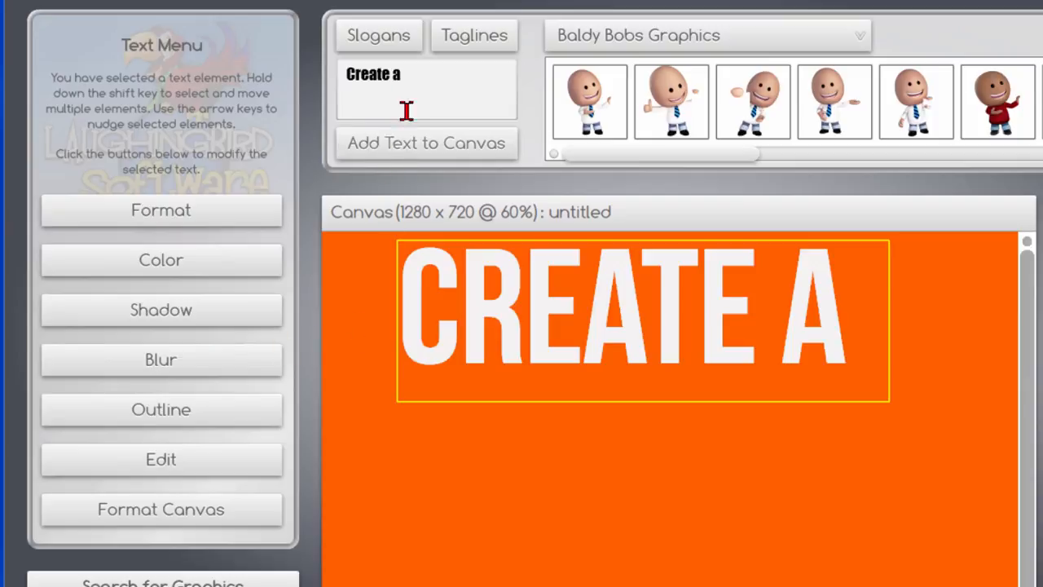
# Add 'Custom Thumbnail' below the headline, colour it white and enlarge it
pyautogui.click(161, 508)
pyautogui.write('Custom Thumbnail')
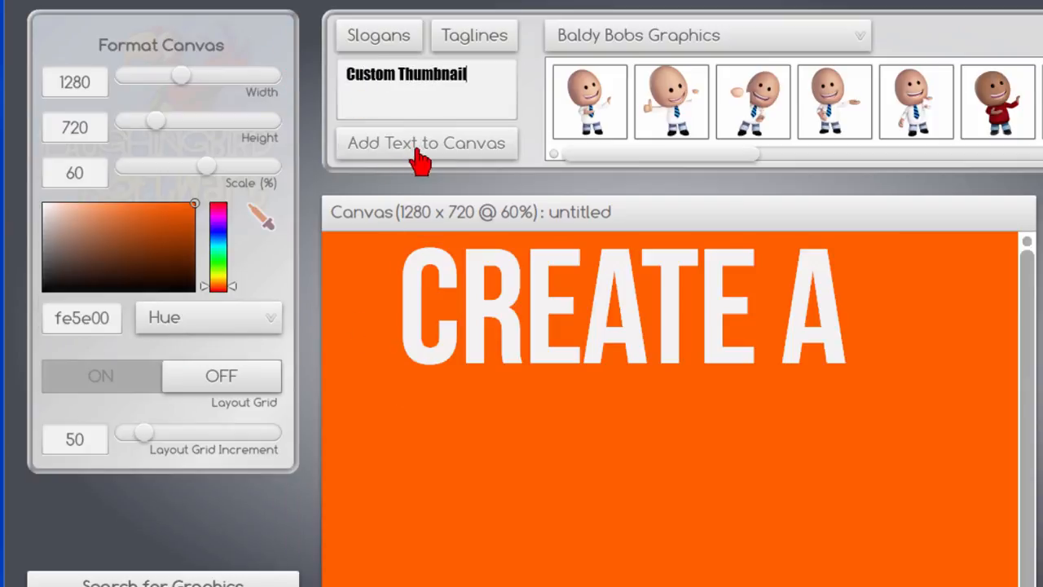
pyautogui.click(427, 142)
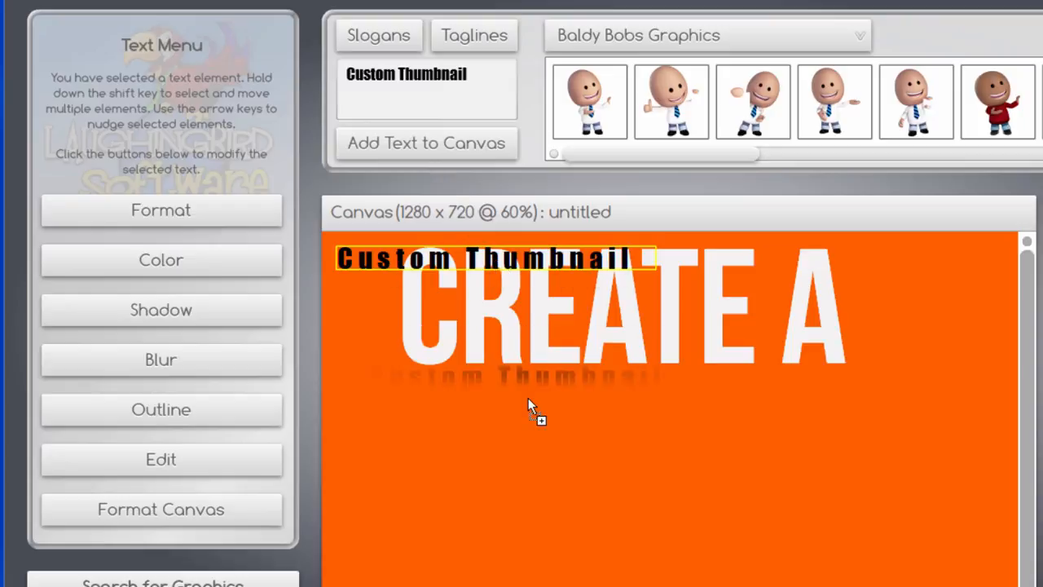
pyautogui.click(160, 259)
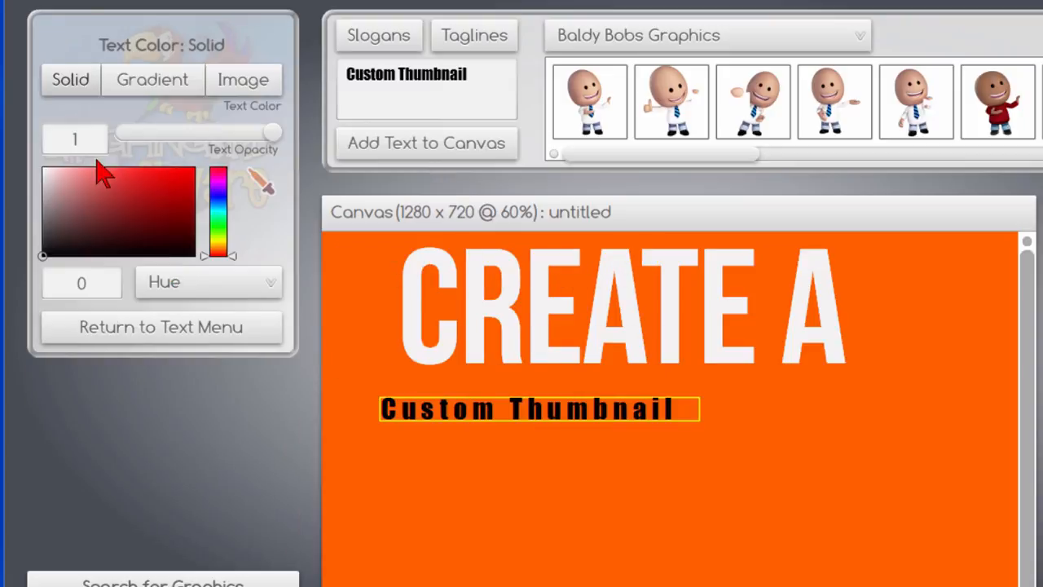
pyautogui.click(46, 171)
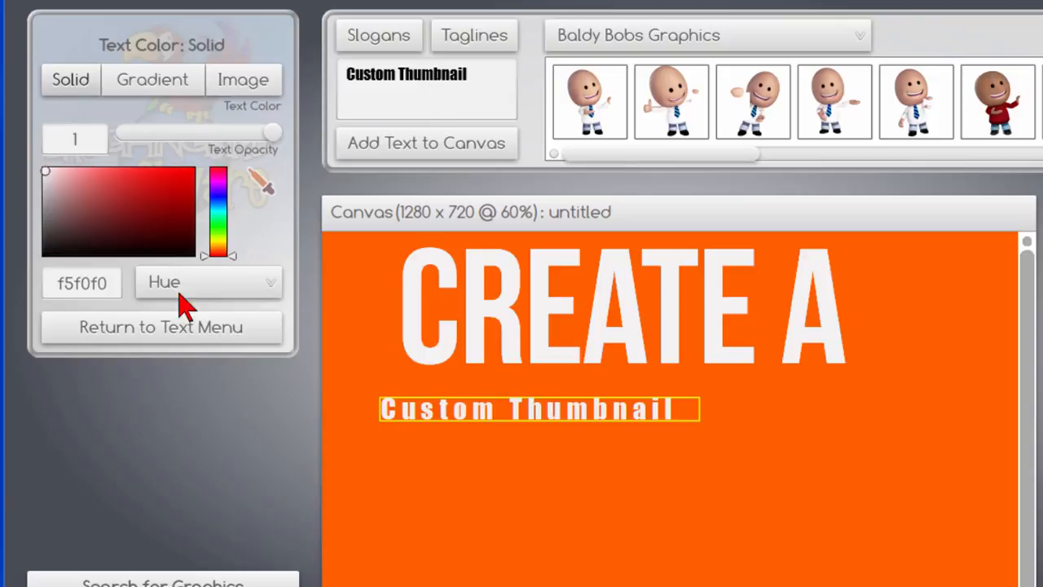
pyautogui.click(160, 327)
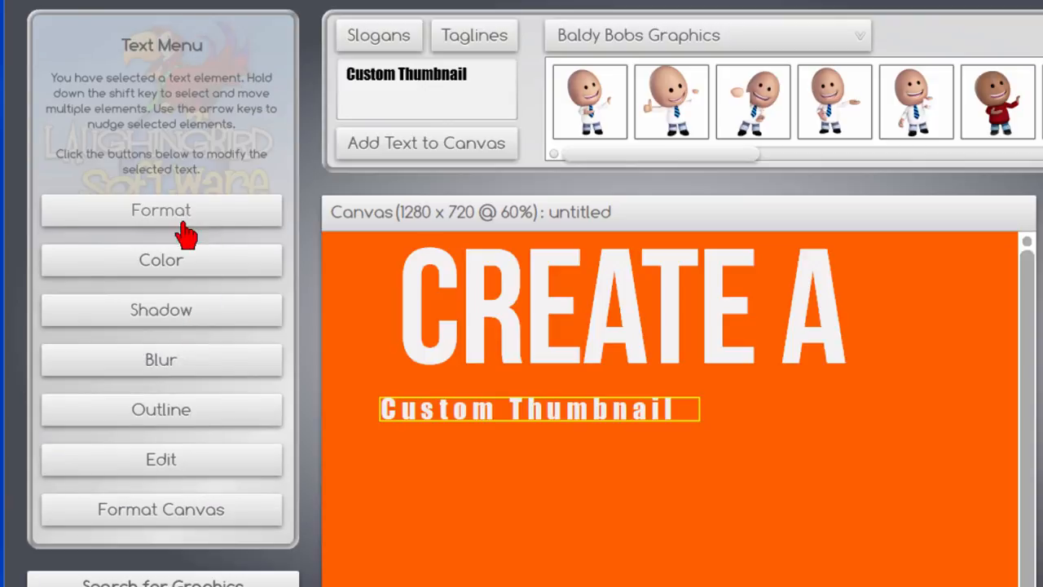
pyautogui.click(161, 209)
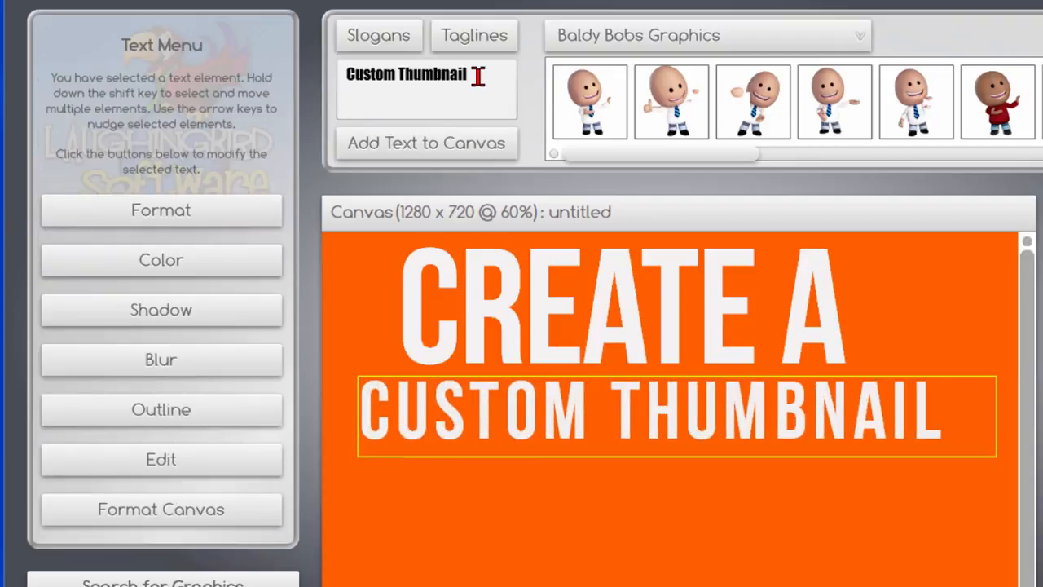
# Add a 'for YouTube' text line to the canvas
pyautogui.write('for YouTube')
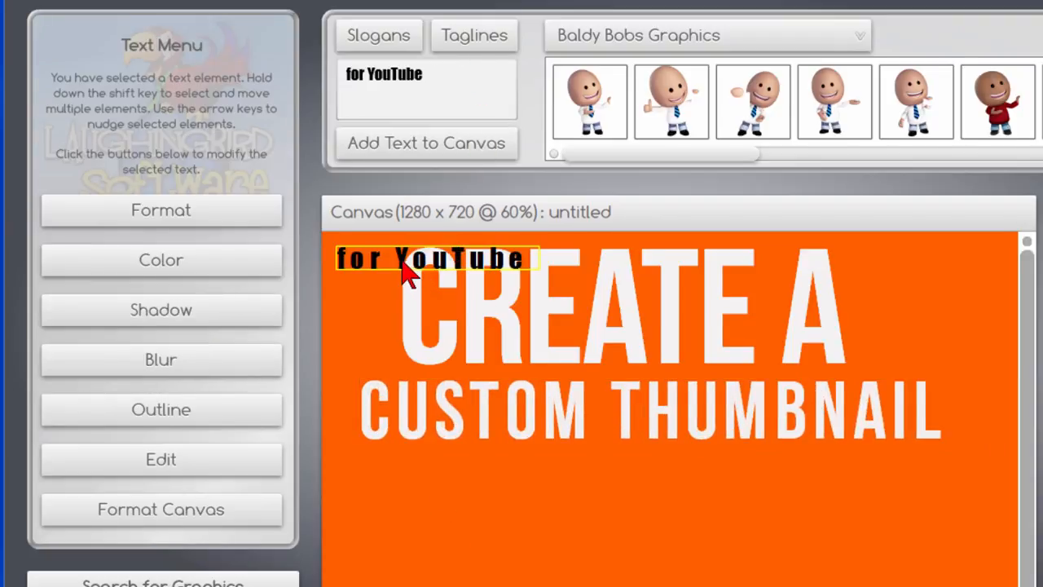
pyautogui.click(160, 510)
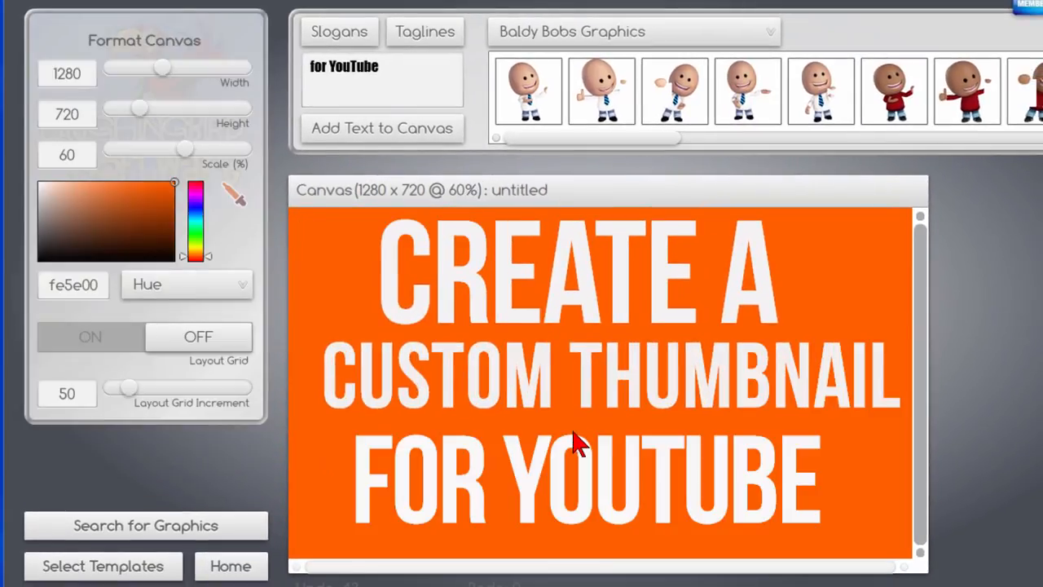
pyautogui.moveTo(239, 110)
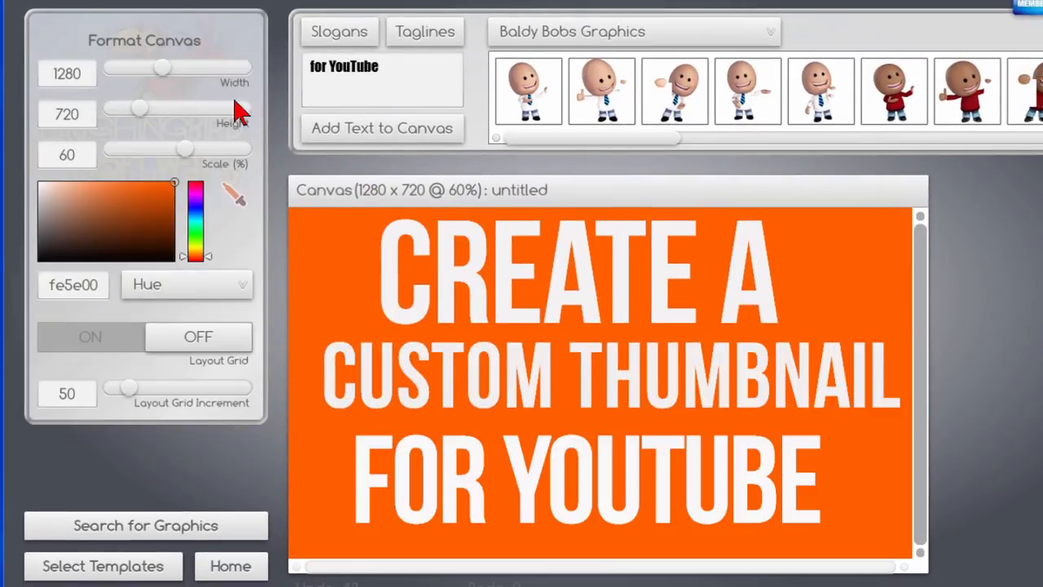
pyautogui.moveTo(175, 98)
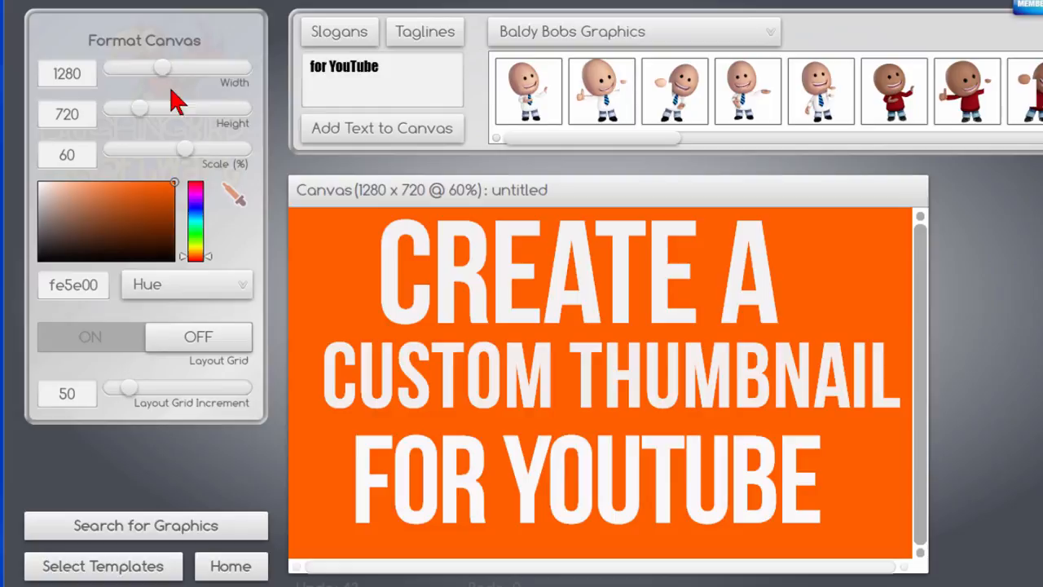
pyautogui.moveTo(180, 199)
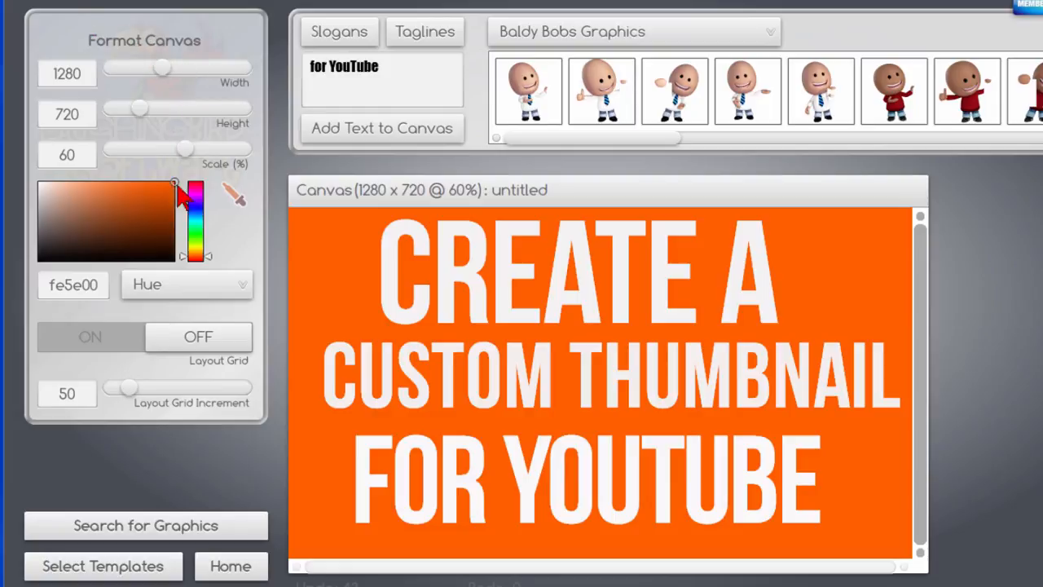
pyautogui.moveTo(138, 351)
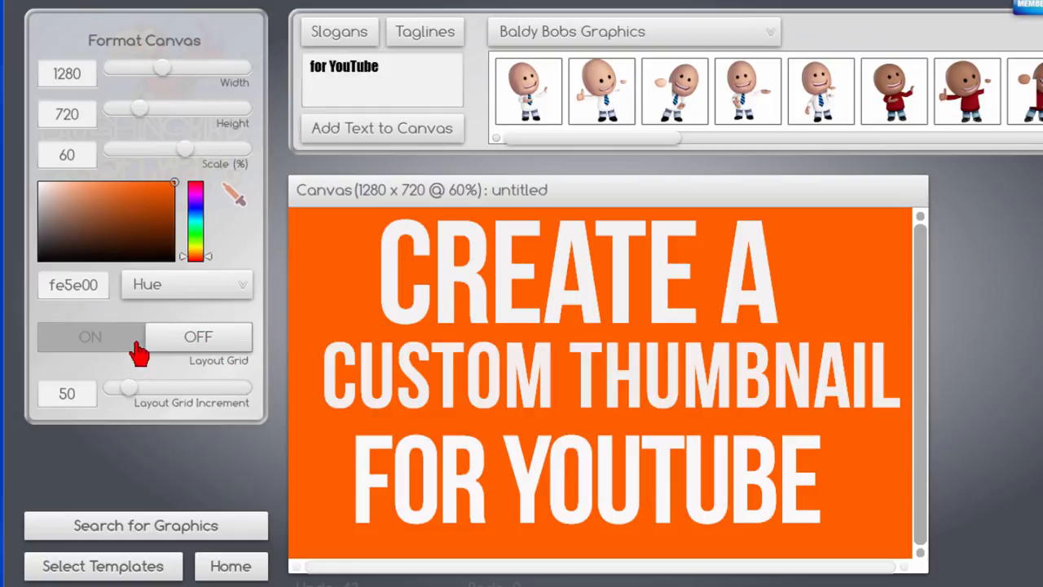
pyautogui.click(89, 336)
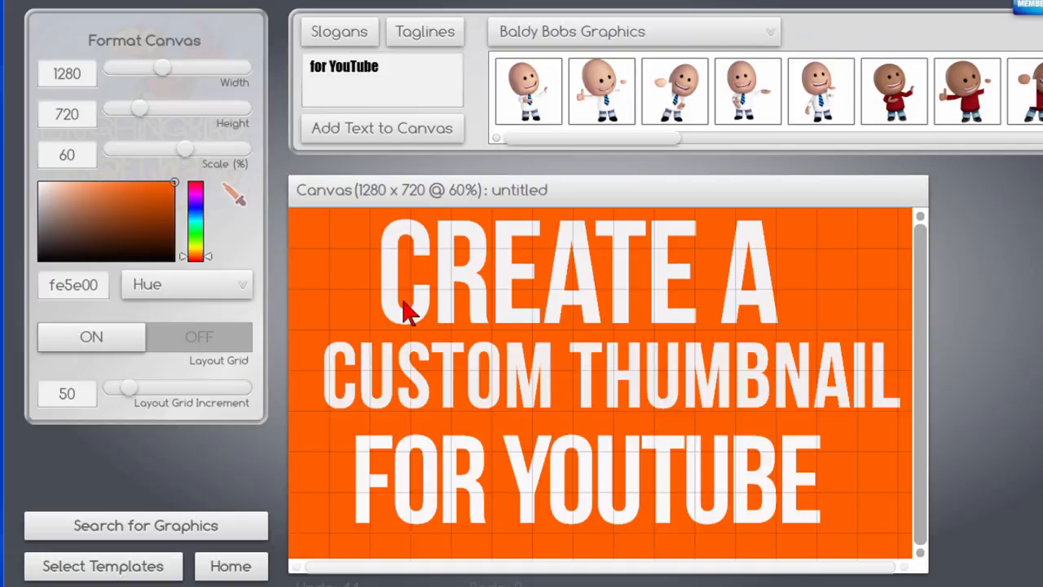
pyautogui.moveTo(656, 289)
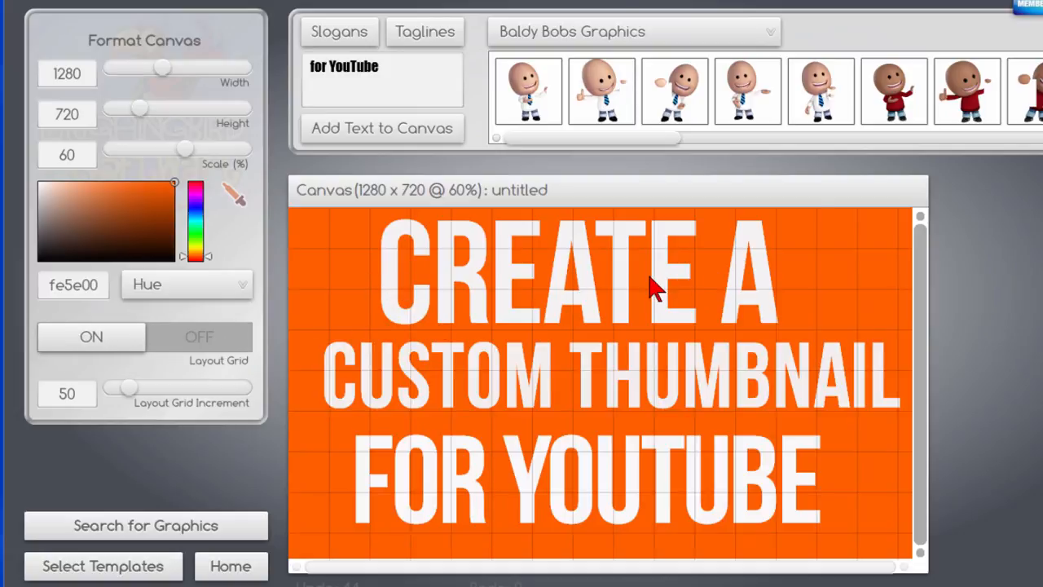
pyautogui.click(575, 273)
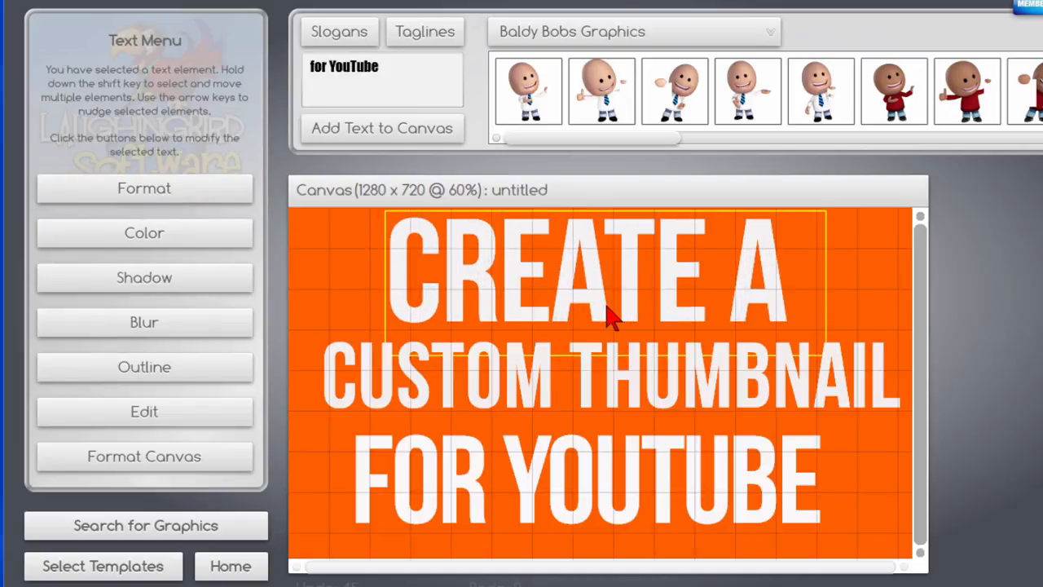
pyautogui.click(145, 456)
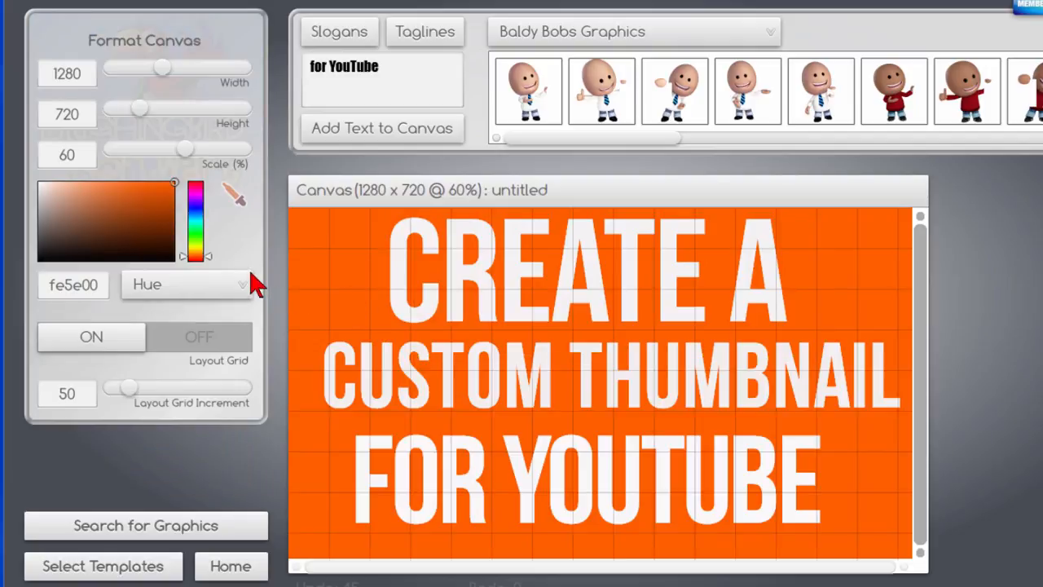
pyautogui.click(199, 336)
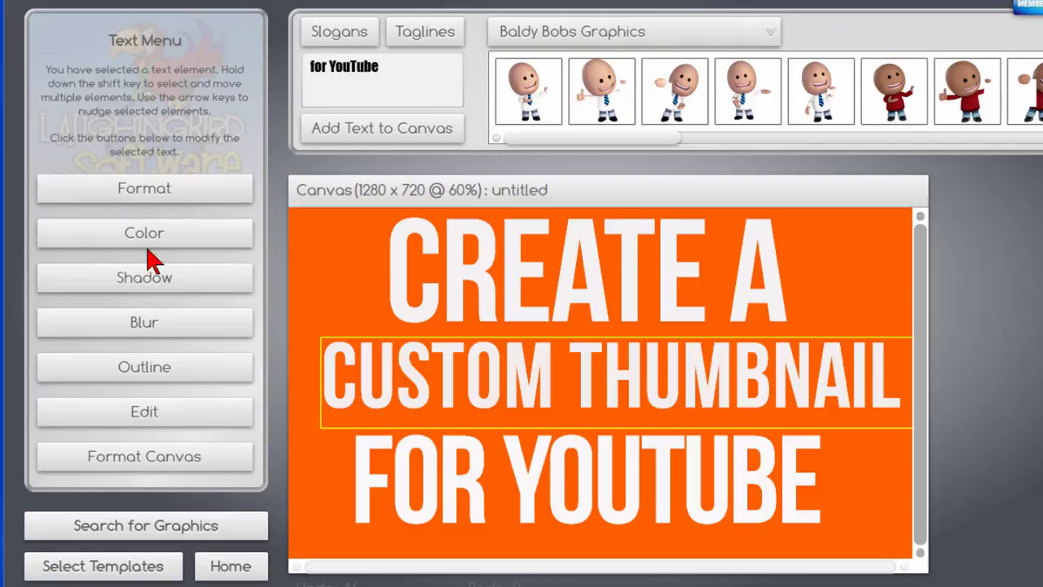
# Colour the CUSTOM THUMBNAIL line near-black
pyautogui.click(144, 233)
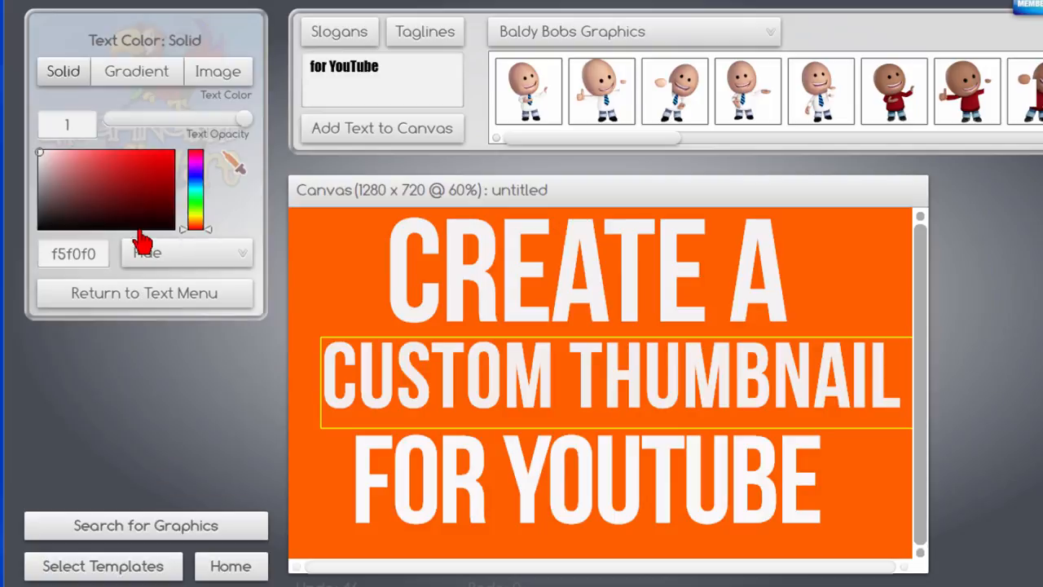
pyautogui.click(168, 227)
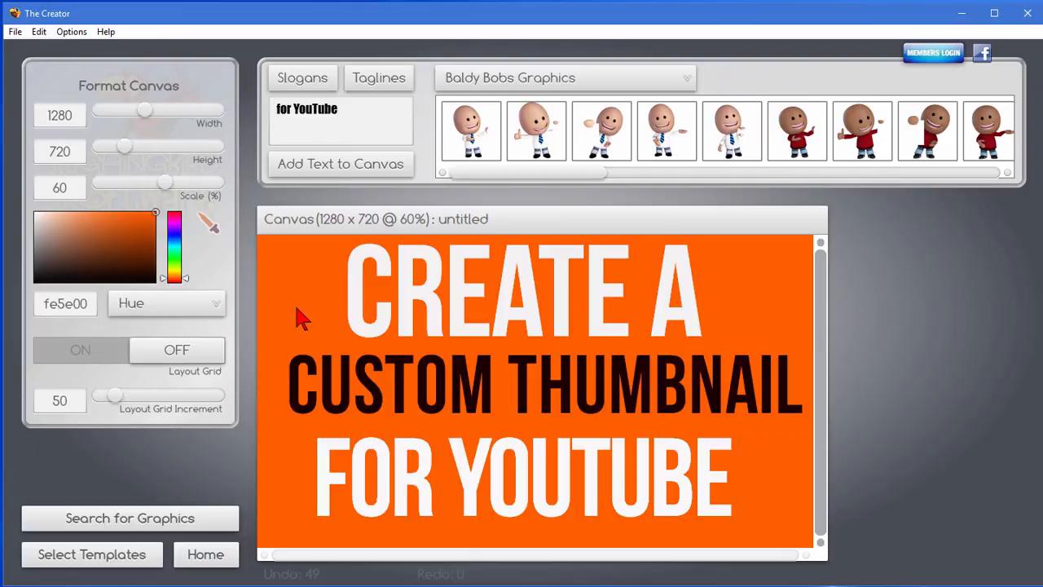
pyautogui.moveTo(232, 400)
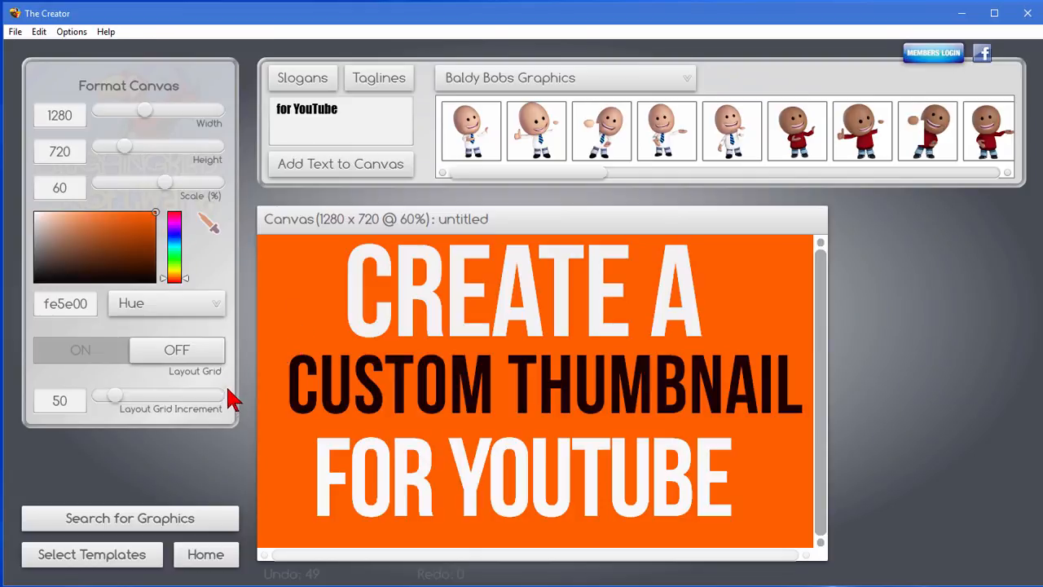
pyautogui.moveTo(224, 338)
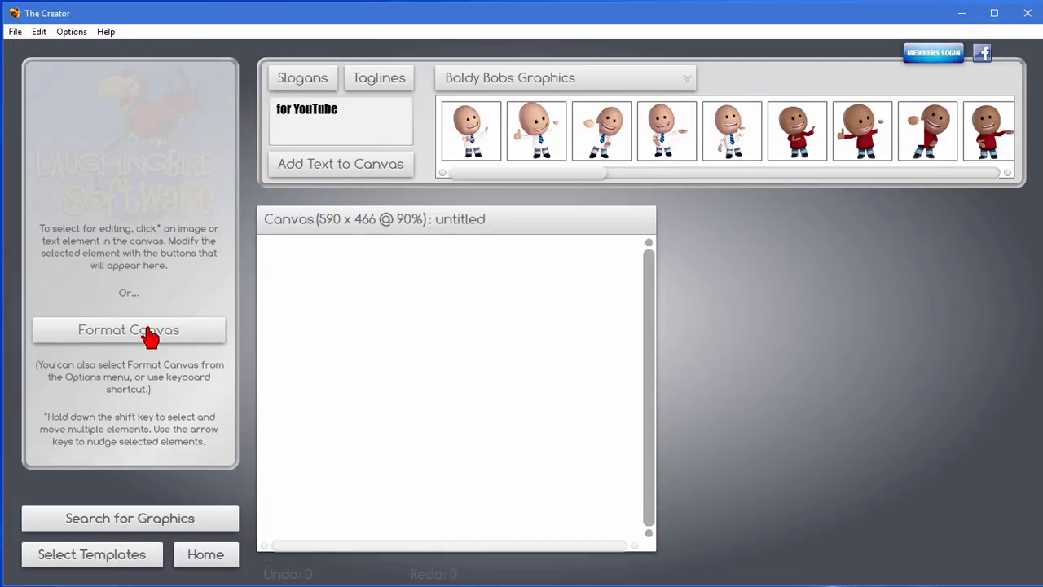
# Set the new canvas to 1280 × 720 in blue 3a558a and add 'Make Money on' text
pyautogui.click(128, 330)
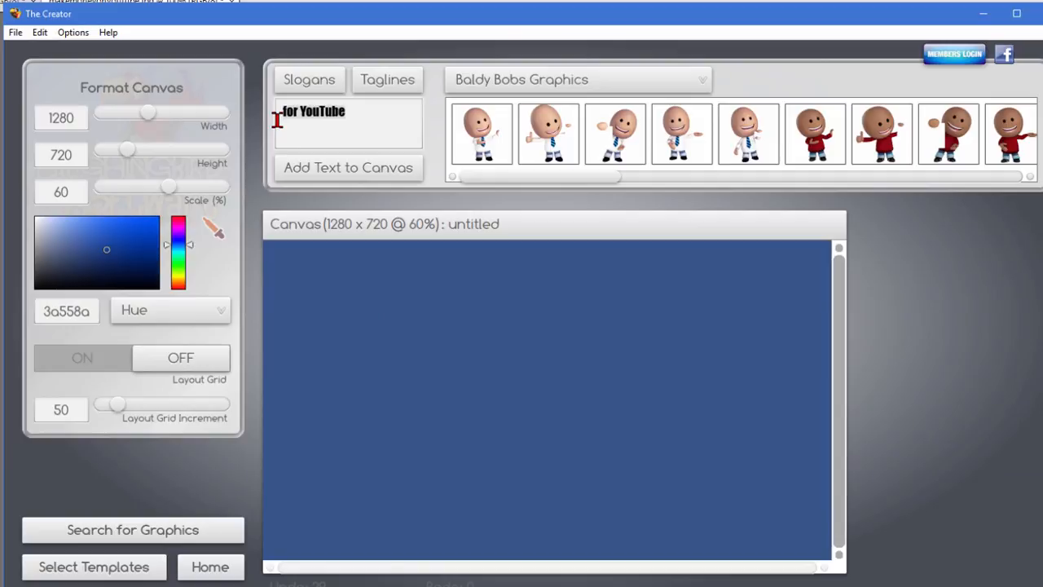
pyautogui.write('Make Money on')
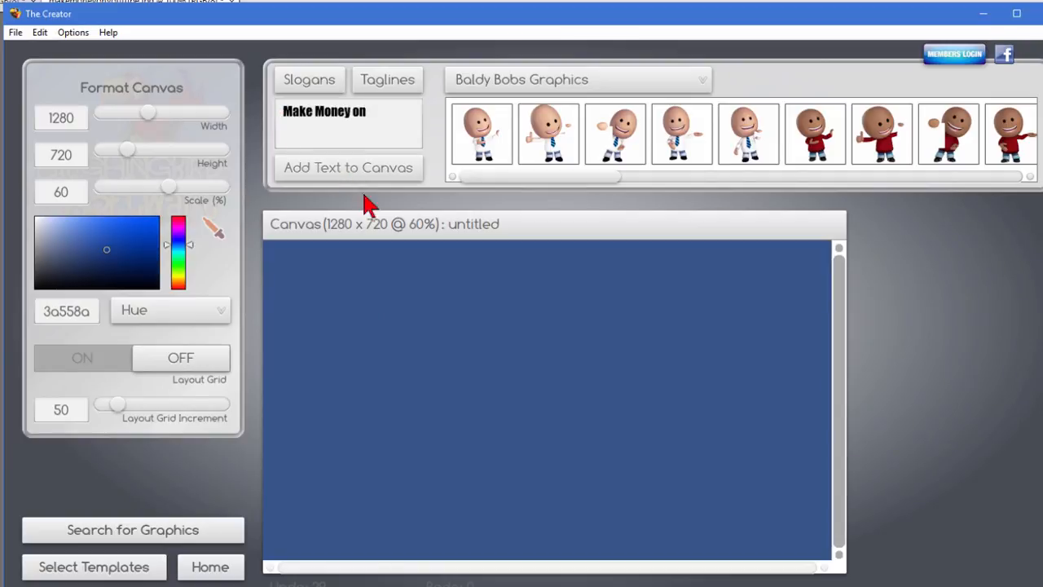
pyautogui.click(348, 167)
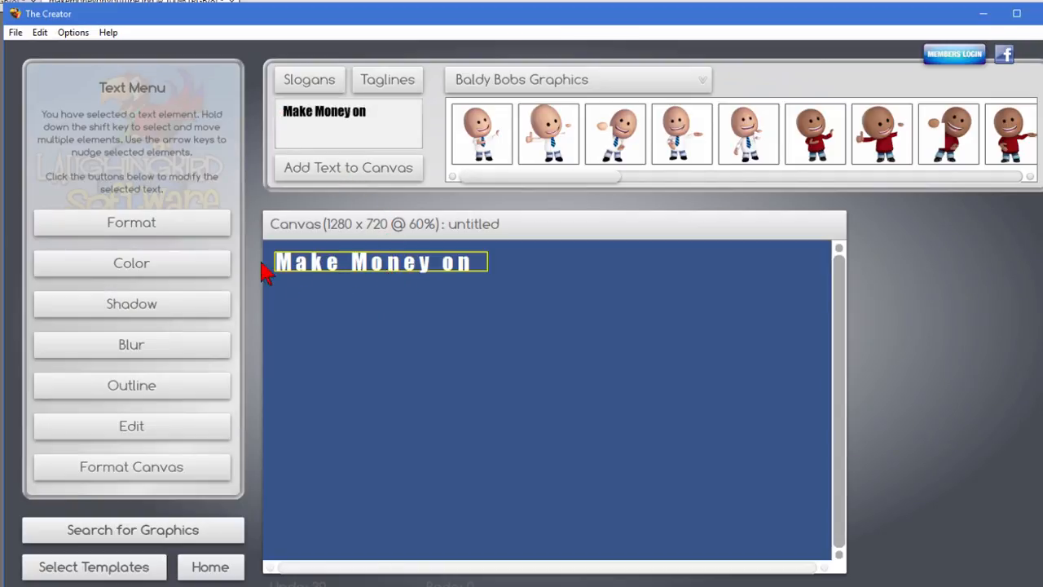
# Format MAKE MONEY ON in Bebas Neue and enlarge it across the canvas top
pyautogui.click(131, 222)
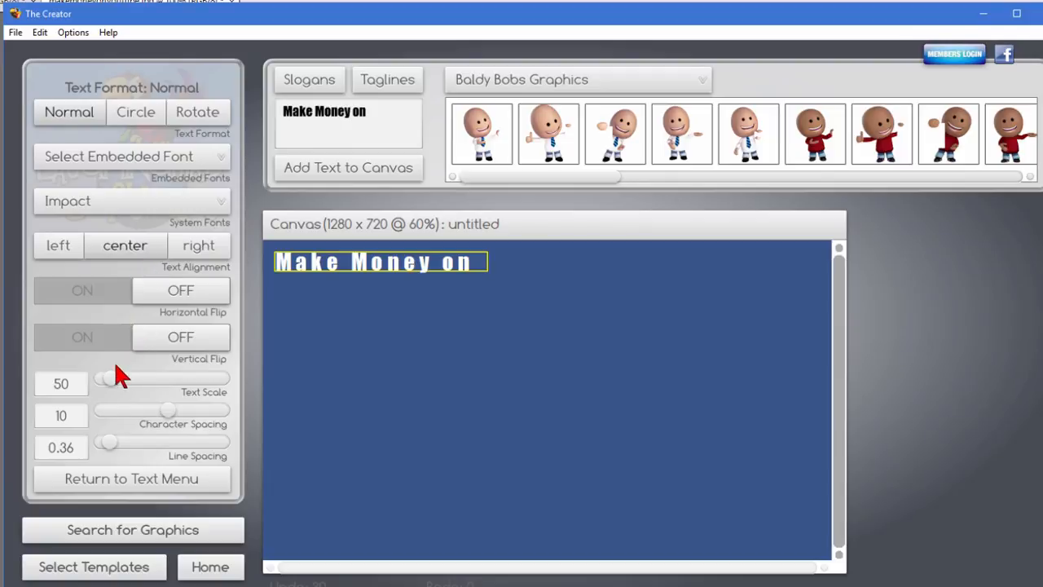
pyautogui.moveTo(105, 377); pyautogui.dragTo(134, 377)
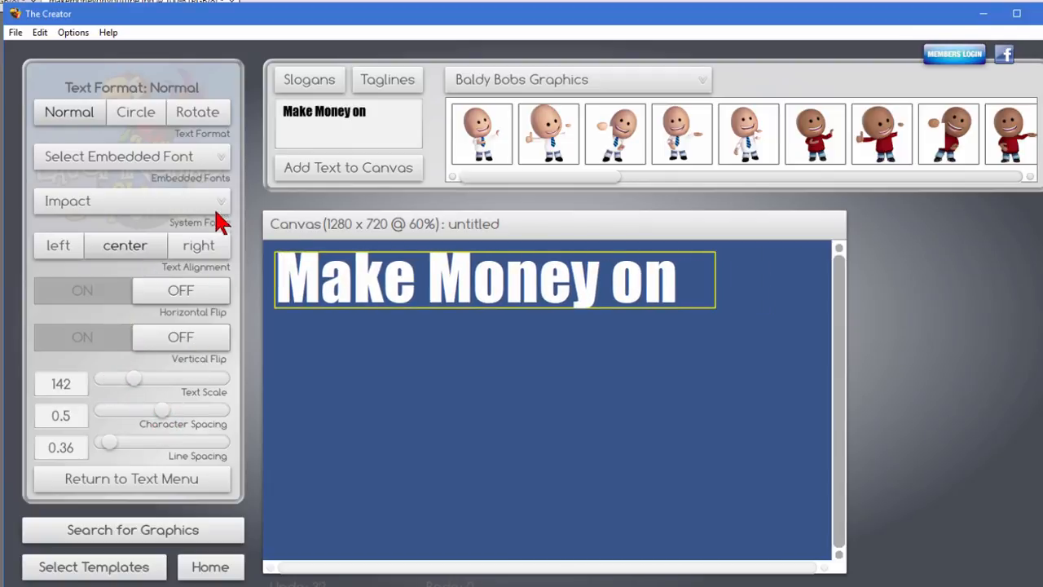
pyautogui.click(131, 201)
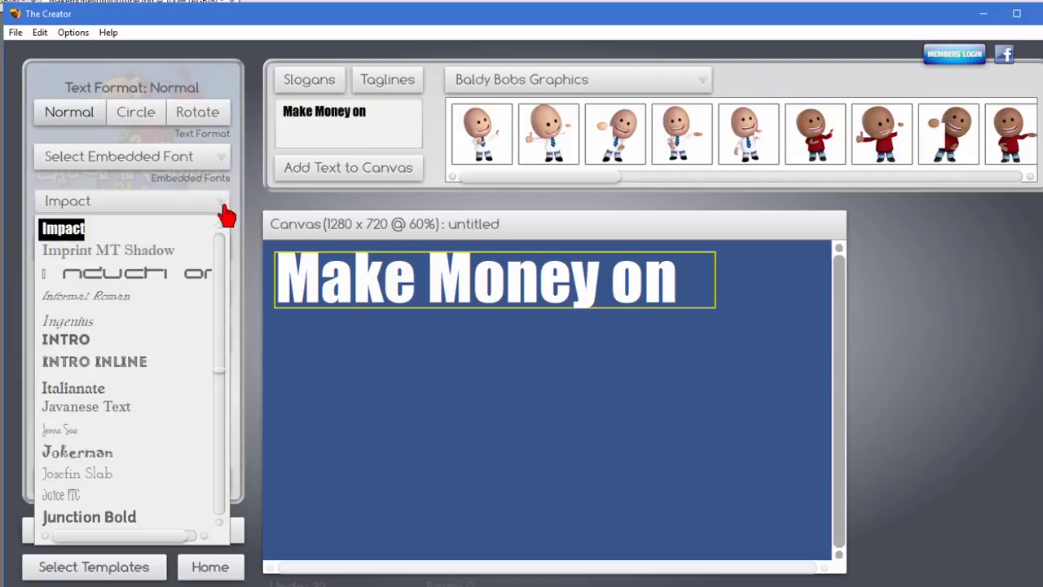
pyautogui.moveTo(226, 383)
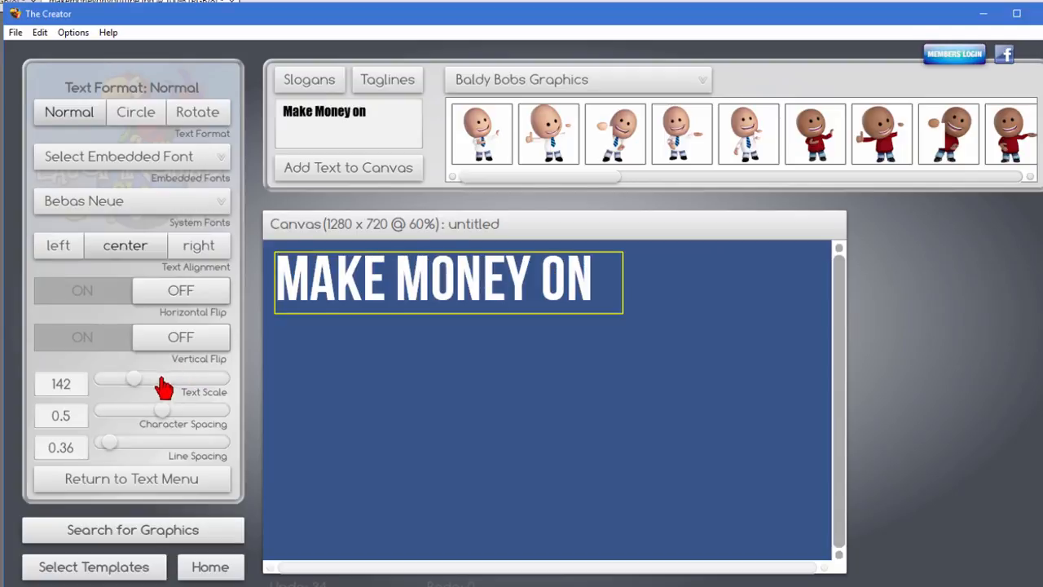
pyautogui.moveTo(135, 378); pyautogui.dragTo(160, 378)
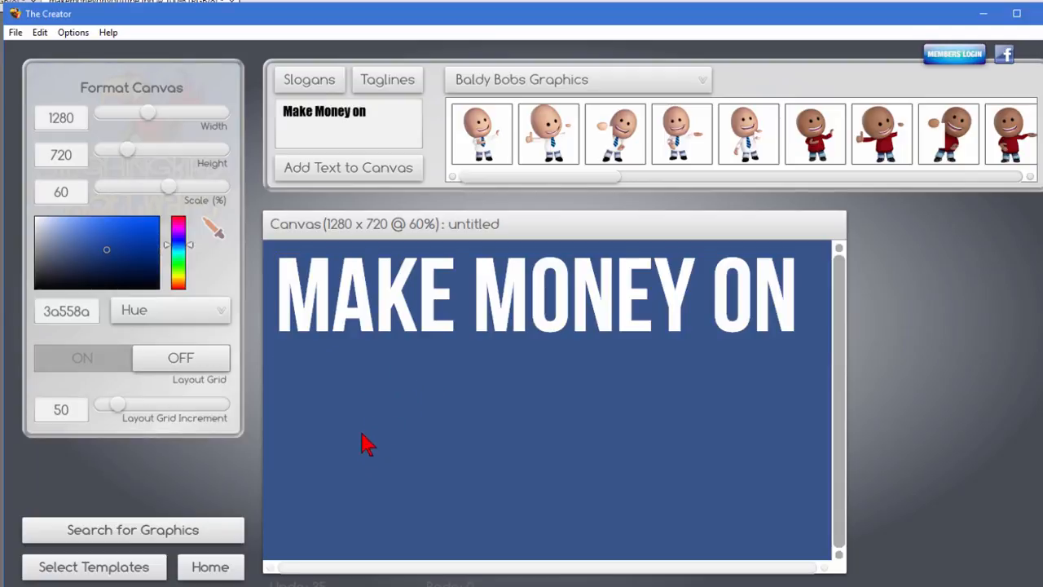
pyautogui.moveTo(21, 49)
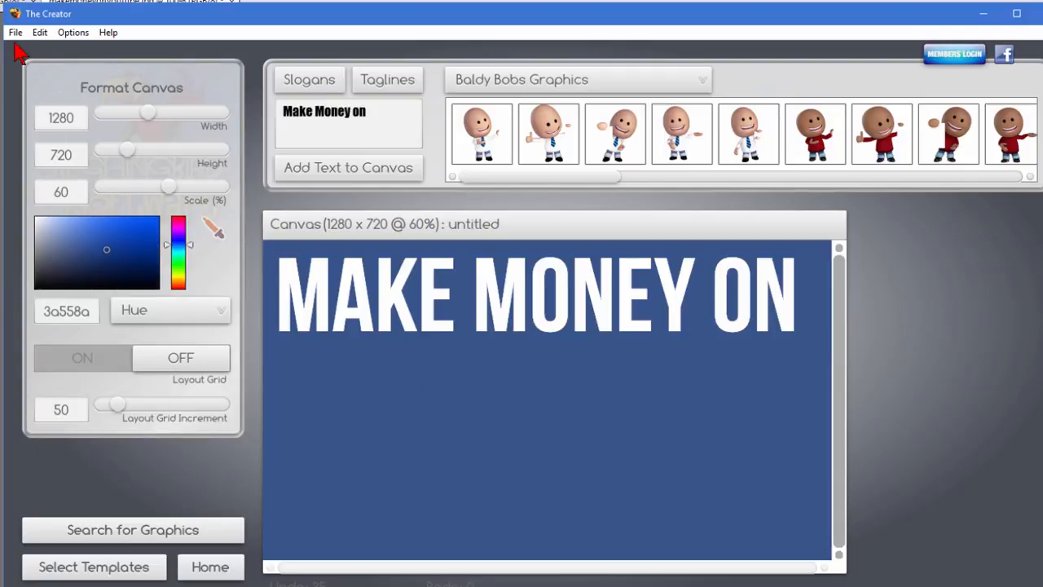
# Place a YouTube logo image beneath the white MAKE MONEY ON heading and adjust its size
pyautogui.click(15, 32)
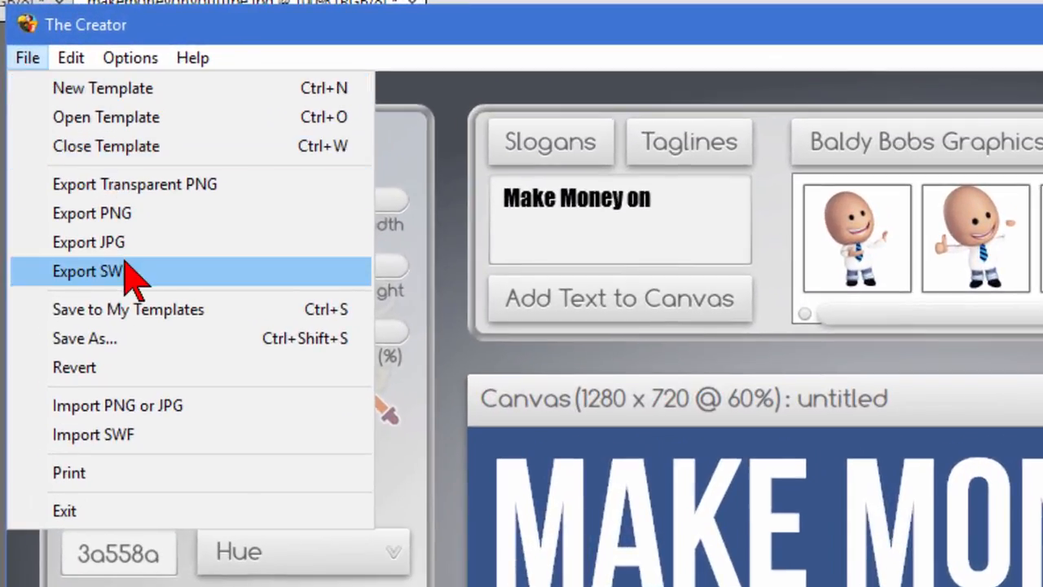
pyautogui.moveTo(183, 416)
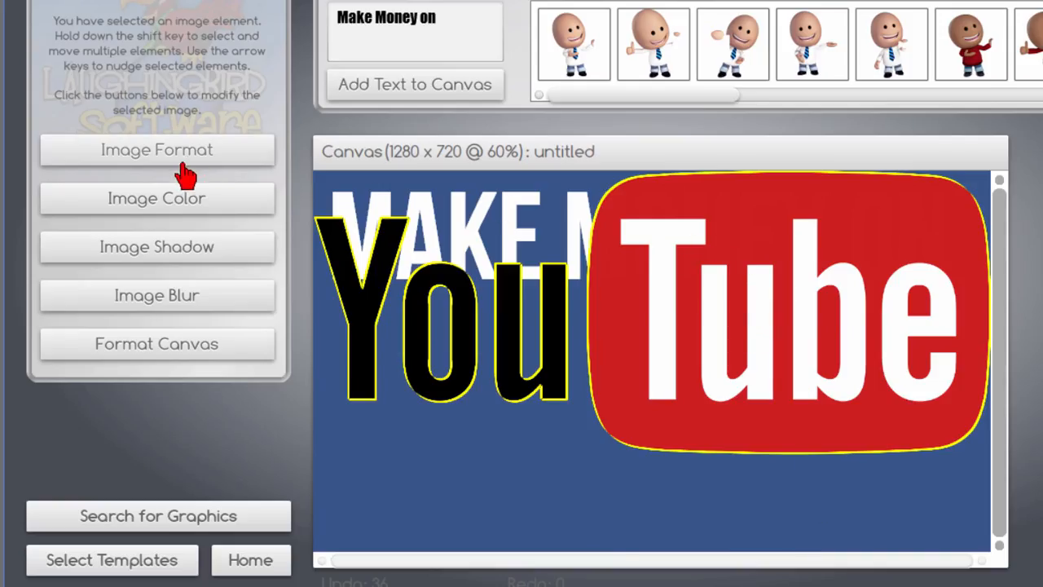
pyautogui.click(156, 149)
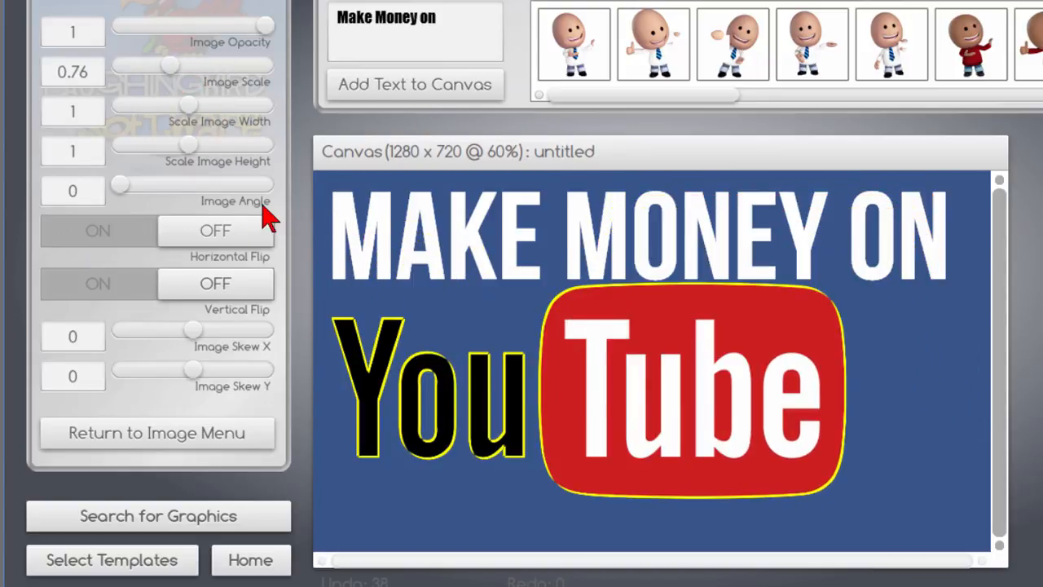
pyautogui.moveTo(172, 65); pyautogui.dragTo(159, 65)
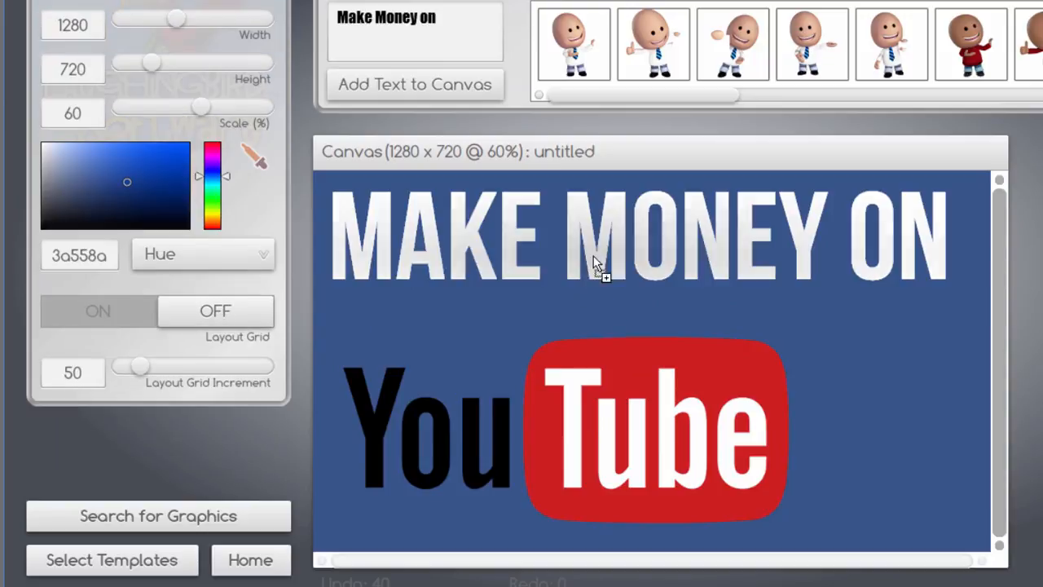
pyautogui.click(636, 245)
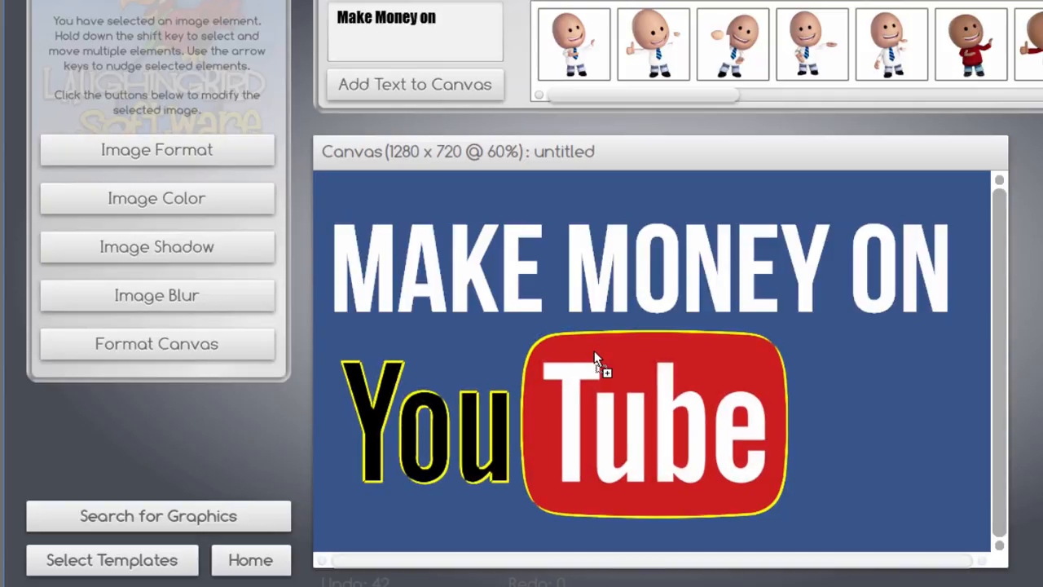
pyautogui.moveTo(872, 347)
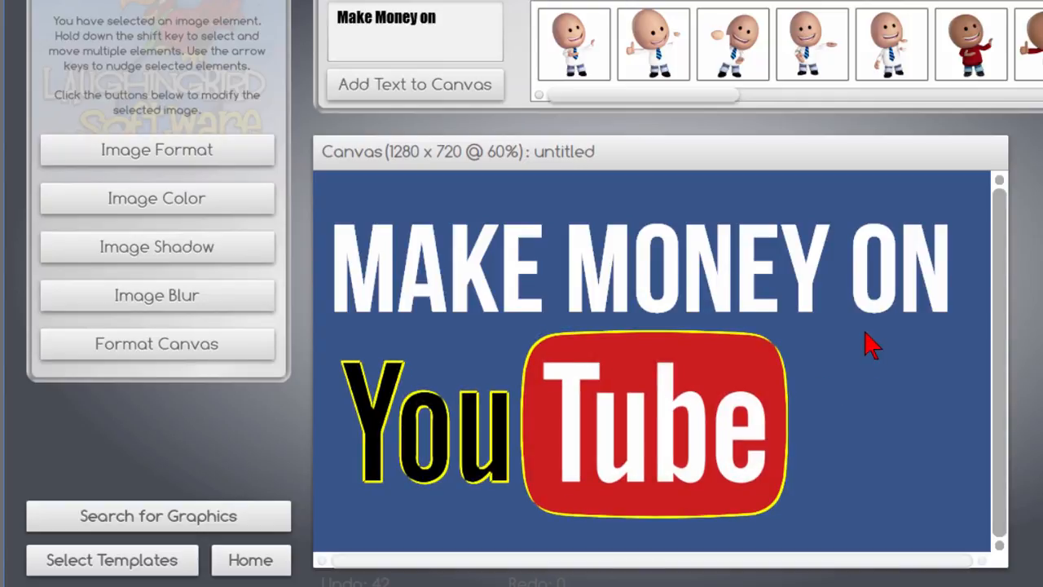
# Add a cash stack at scale 0.41, tilted 17°, beside the logo's right end
pyautogui.click(24, 36)
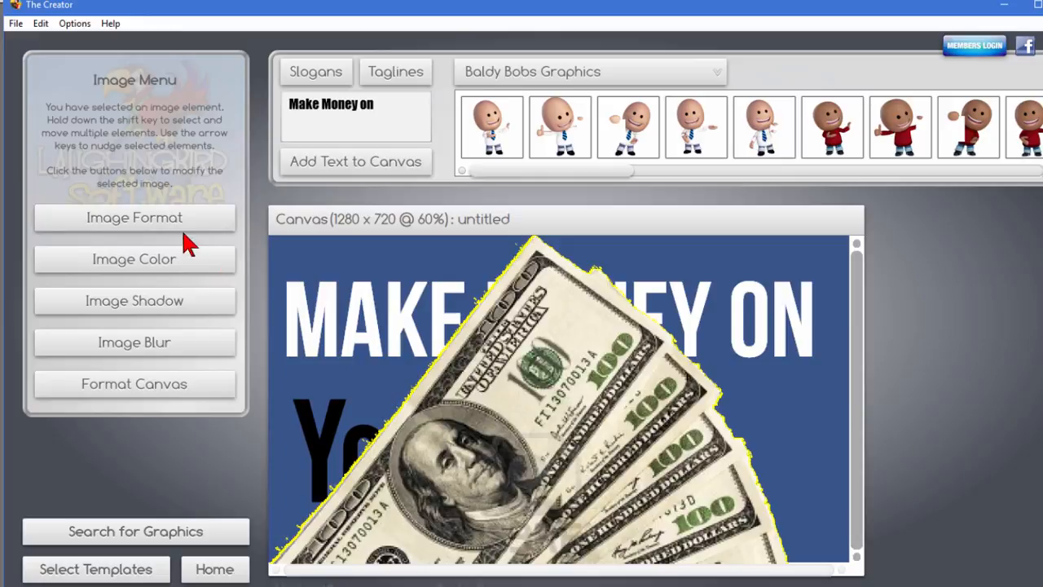
pyautogui.click(134, 216)
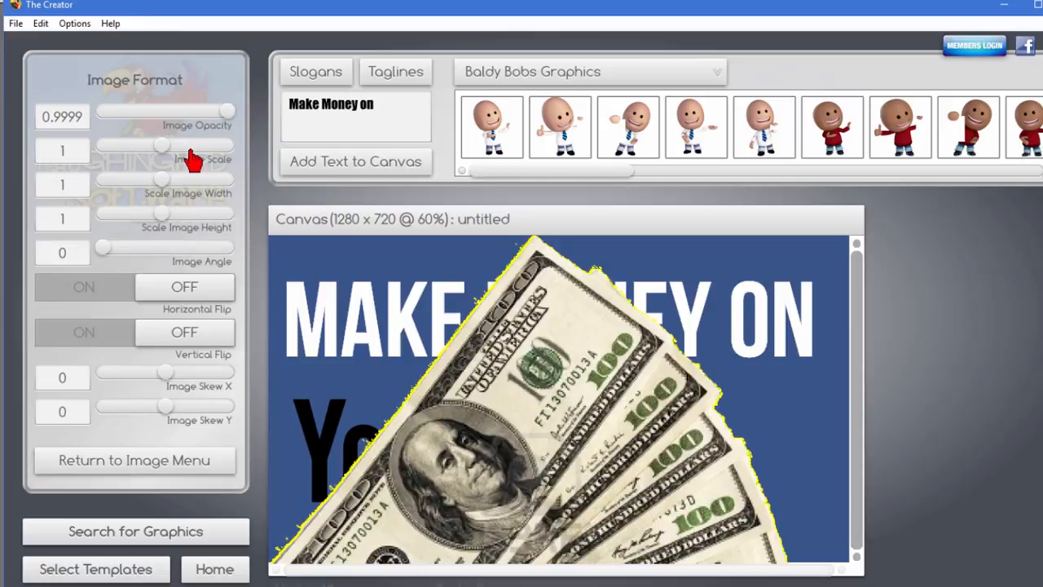
pyautogui.moveTo(163, 150); pyautogui.dragTo(122, 150)
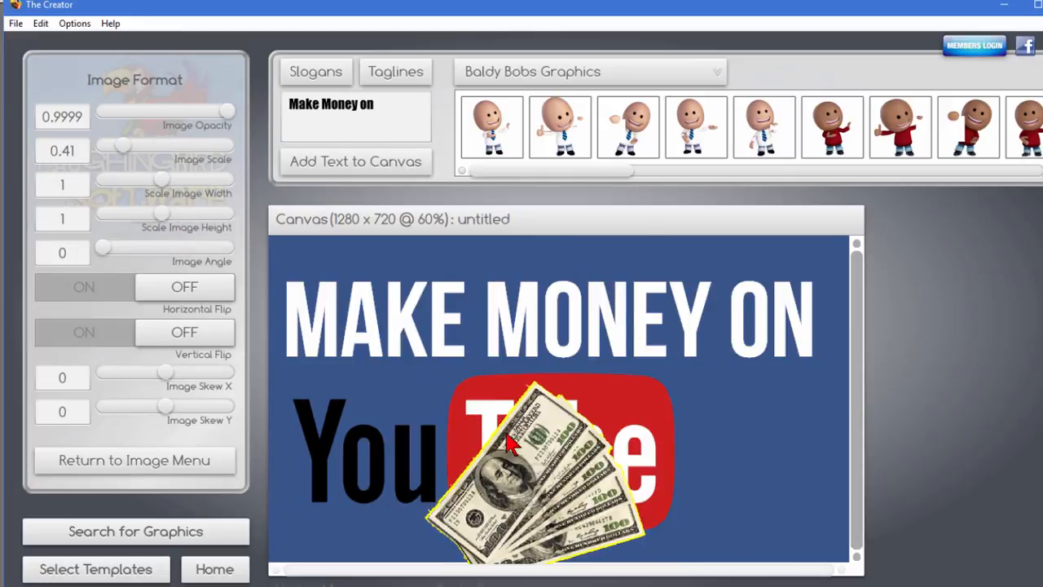
pyautogui.moveTo(521, 457); pyautogui.dragTo(733, 457)
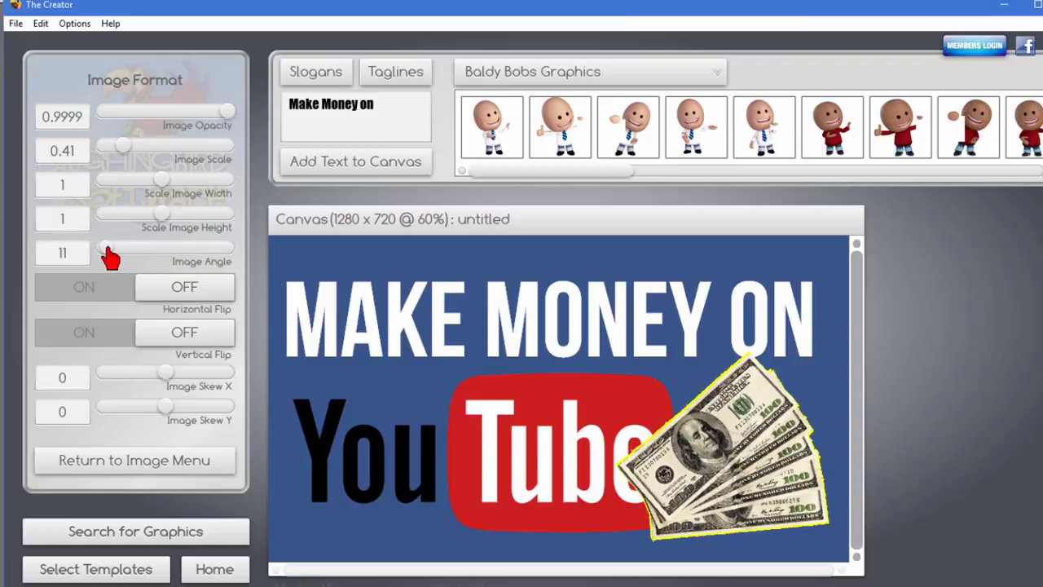
pyautogui.moveTo(106, 249); pyautogui.dragTo(118, 249)
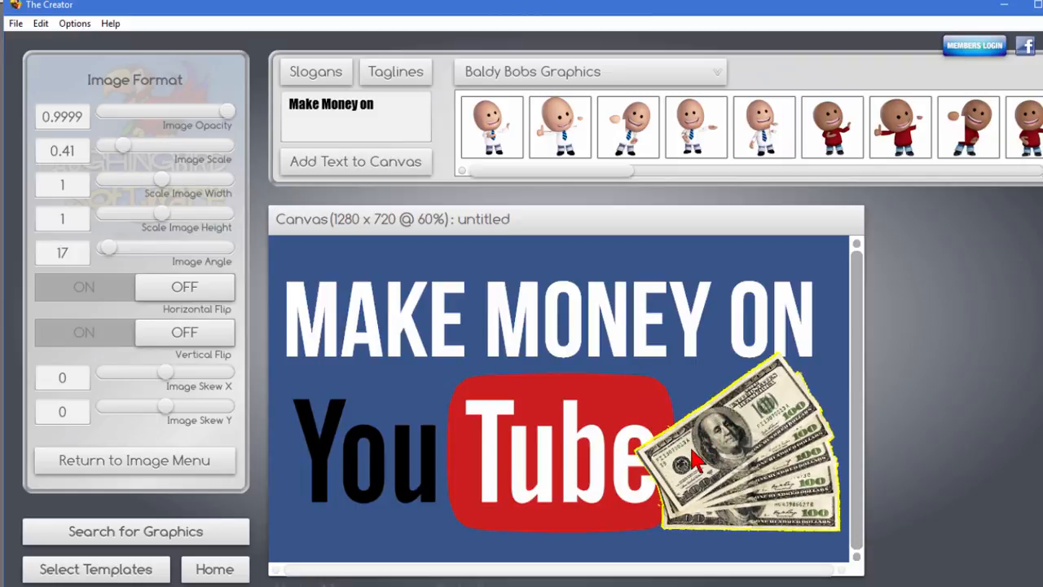
pyautogui.moveTo(693, 461); pyautogui.dragTo(685, 473)
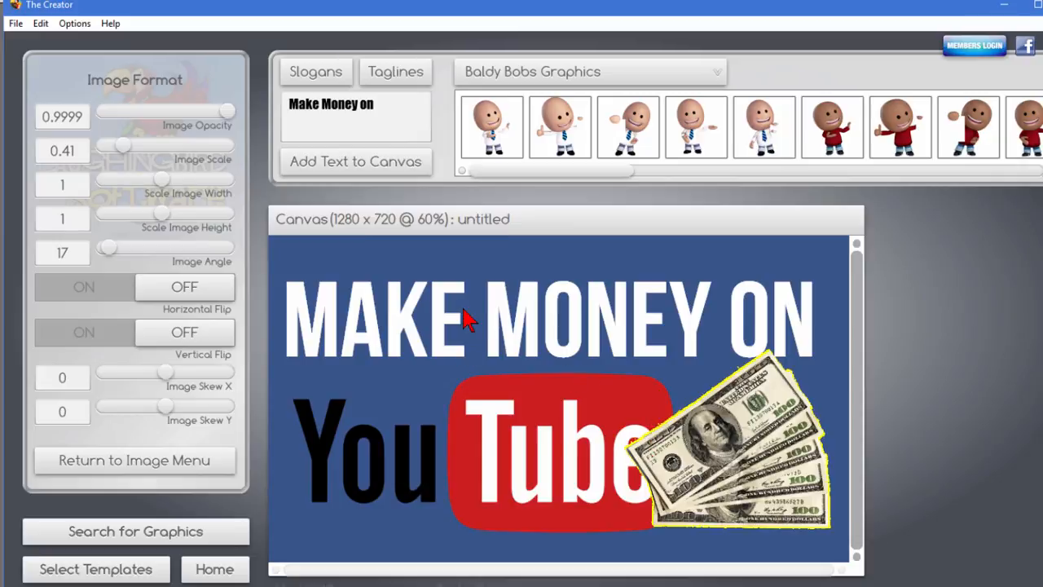
# Send the cash stack behind the YouTube logo, then check the Options and File menus
pyautogui.click(74, 23)
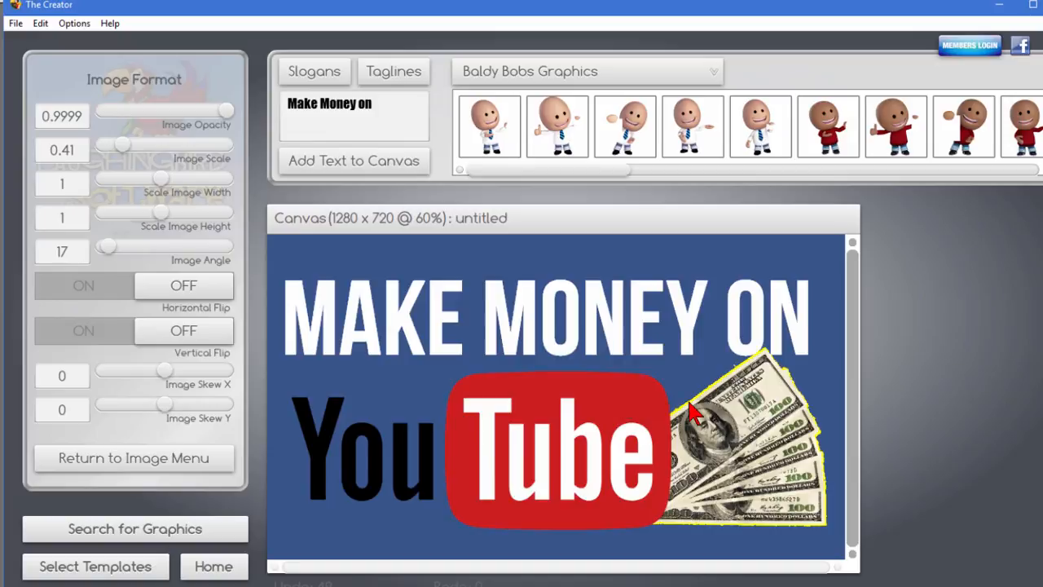
pyautogui.moveTo(715, 424)
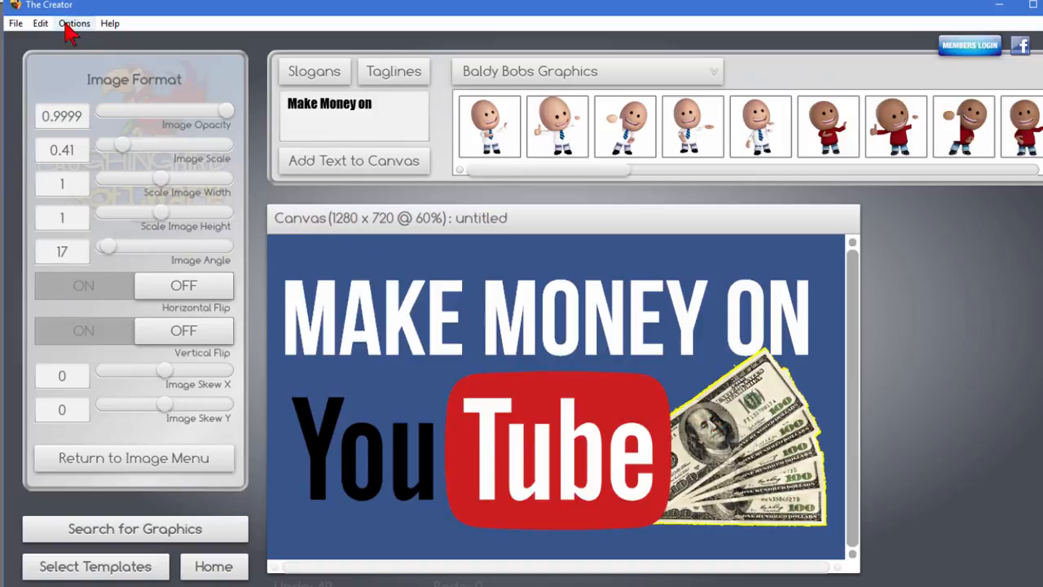
pyautogui.click(75, 23)
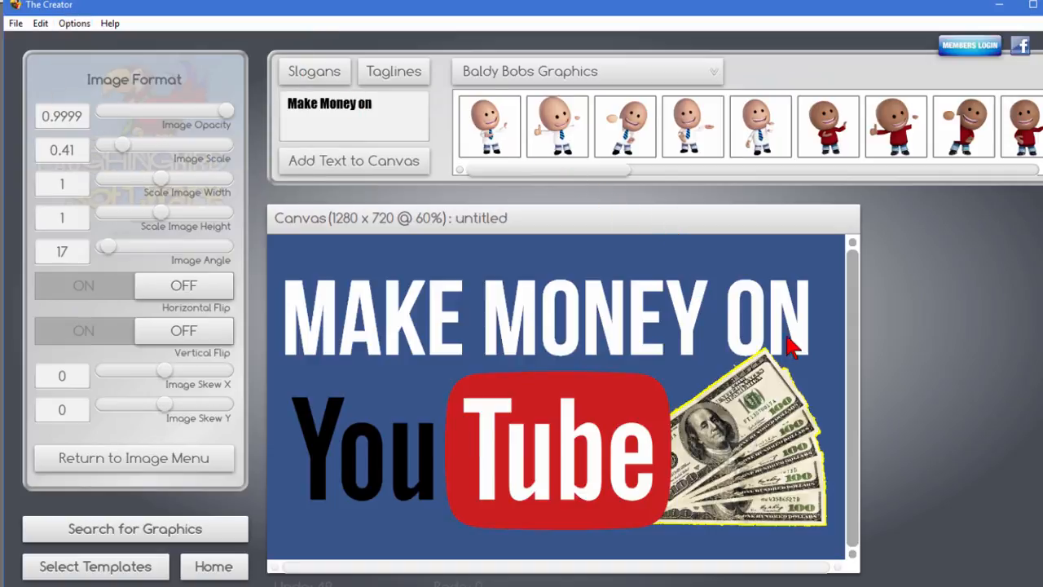
pyautogui.moveTo(746, 322)
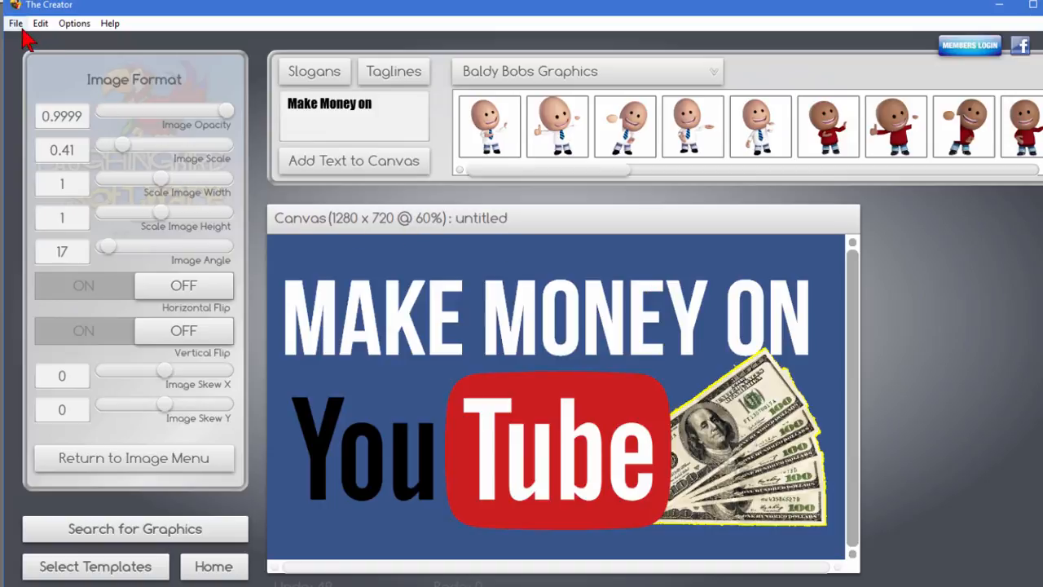
pyautogui.click(14, 23)
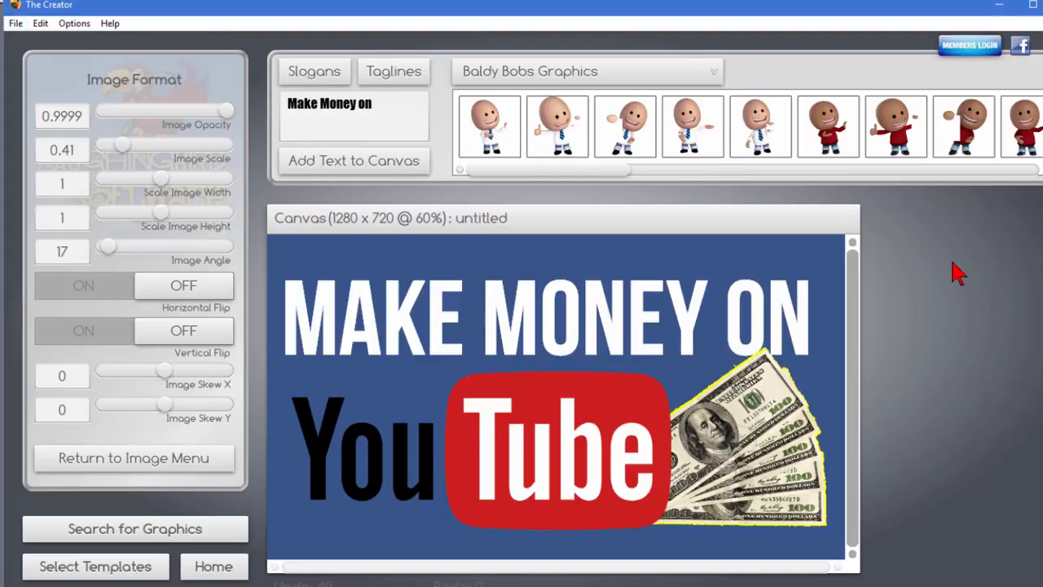
pyautogui.moveTo(807, 310)
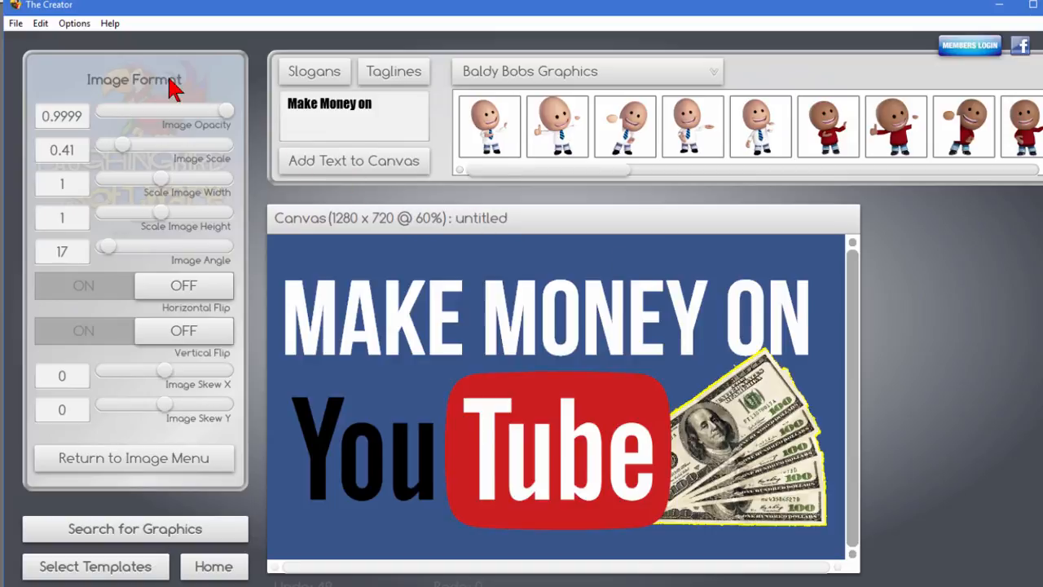
pyautogui.moveTo(152, 16)
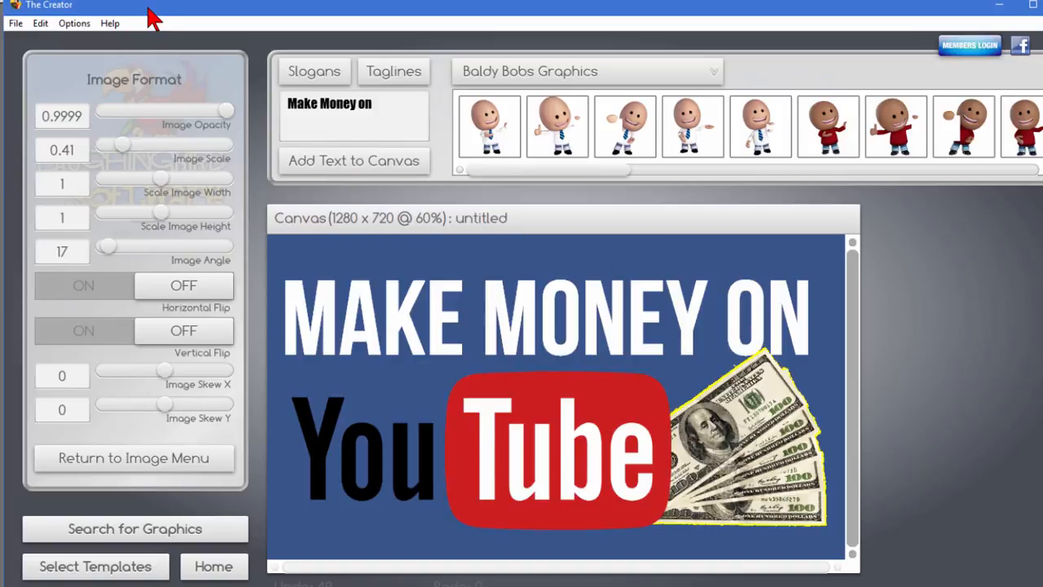
pyautogui.moveTo(784, 81)
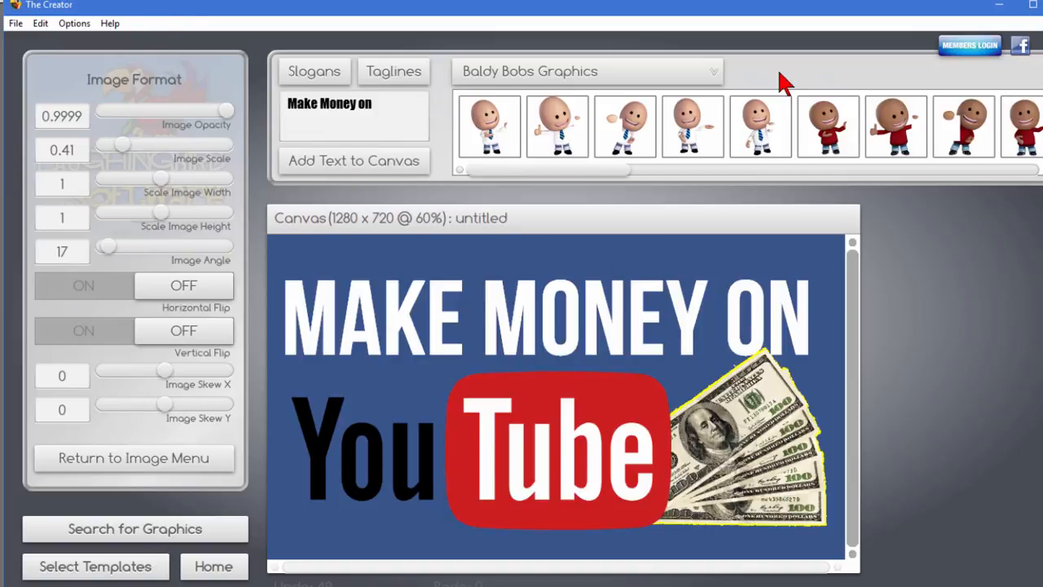
pyautogui.moveTo(705, 220)
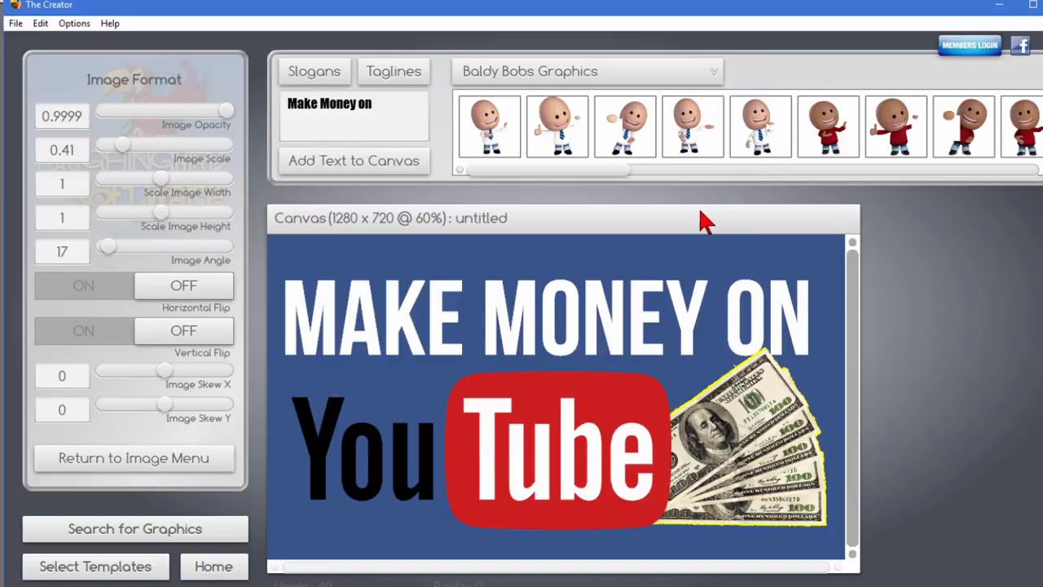
pyautogui.moveTo(683, 236)
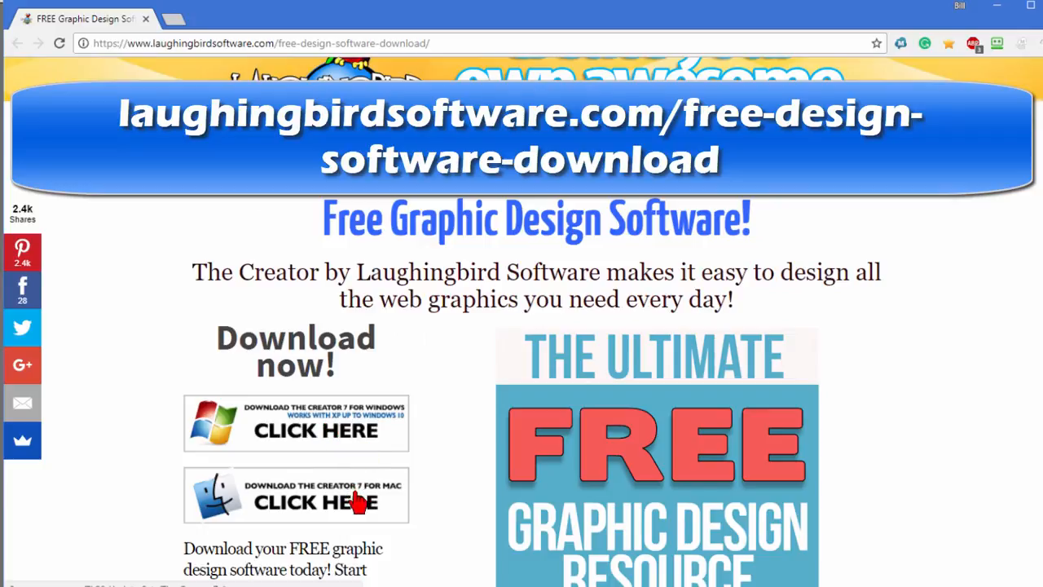
pyautogui.moveTo(468, 357)
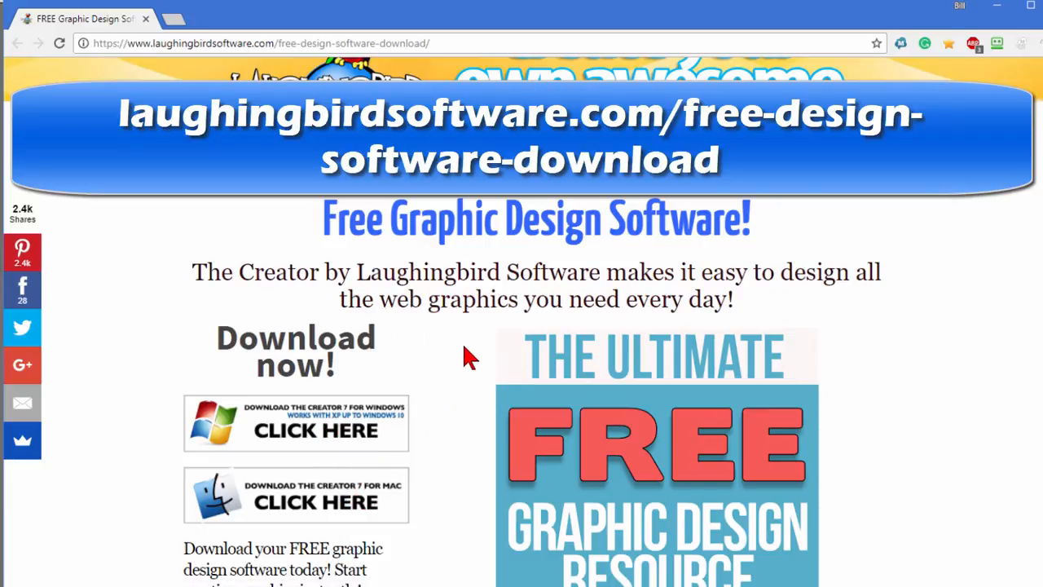
# Scroll down the Laughingbird free design software page to the download section
pyautogui.scroll(-3)
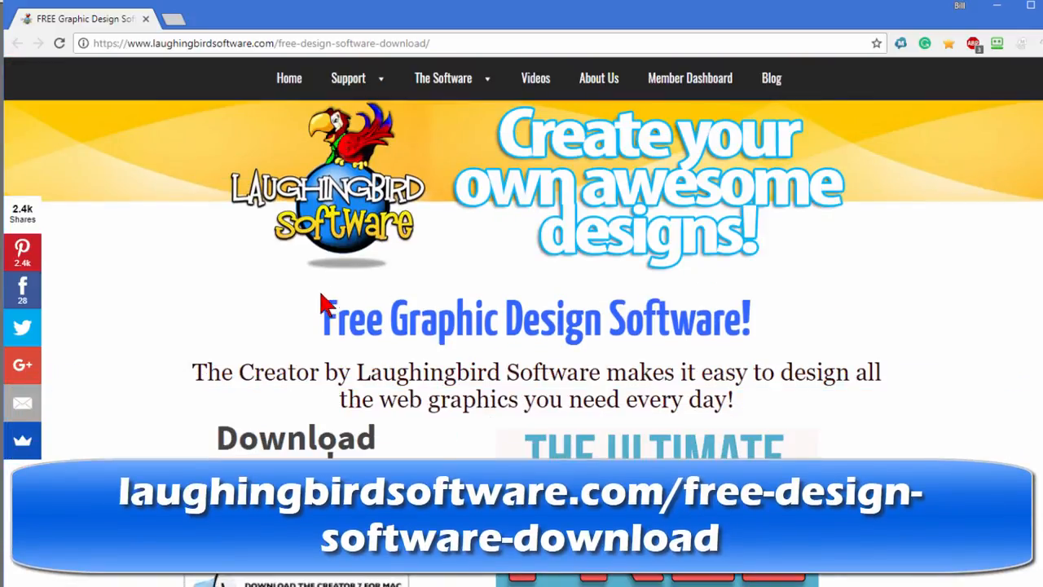
pyautogui.moveTo(432, 298)
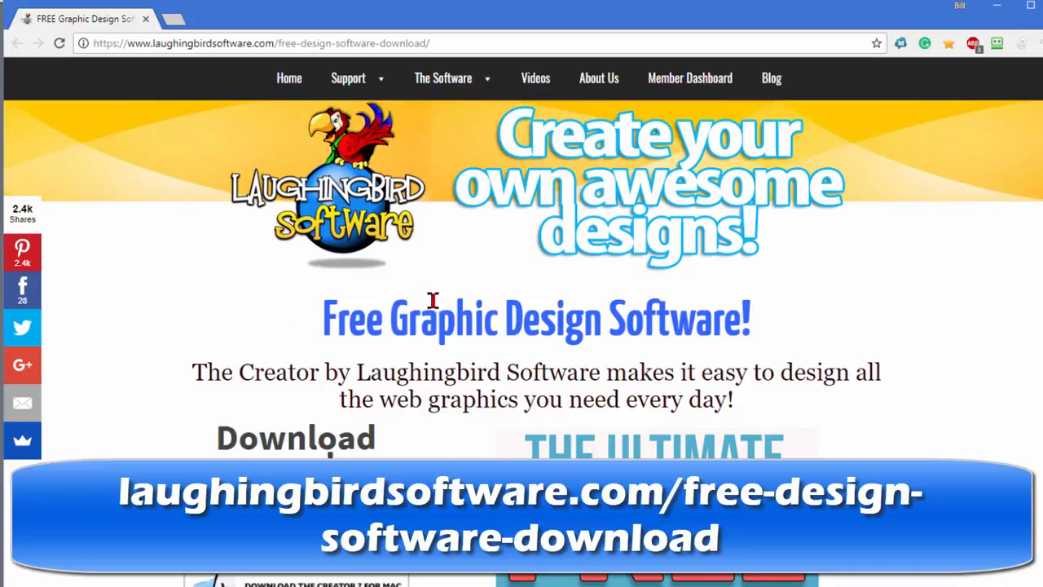
pyautogui.scroll(-3)
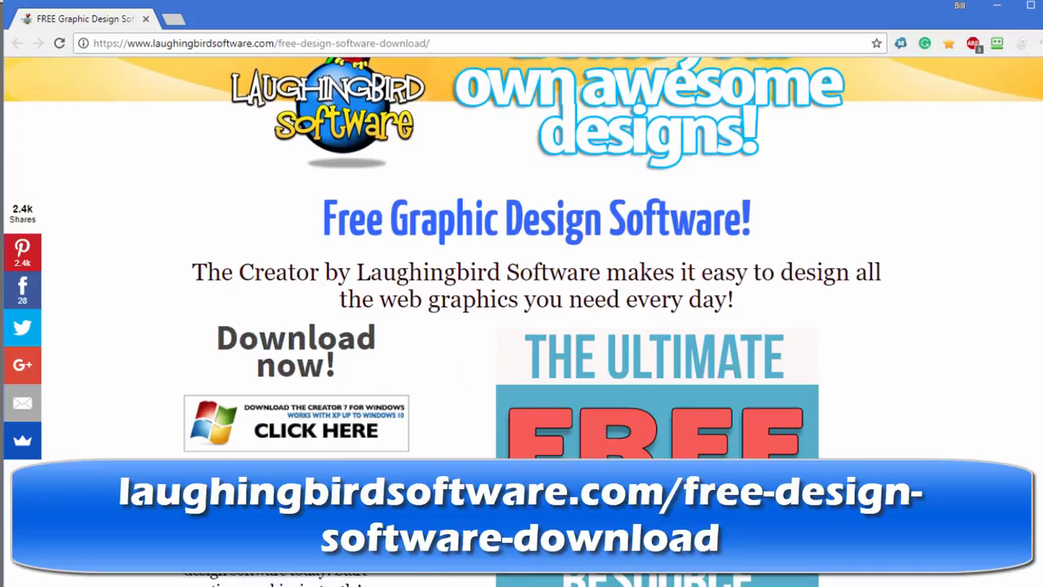